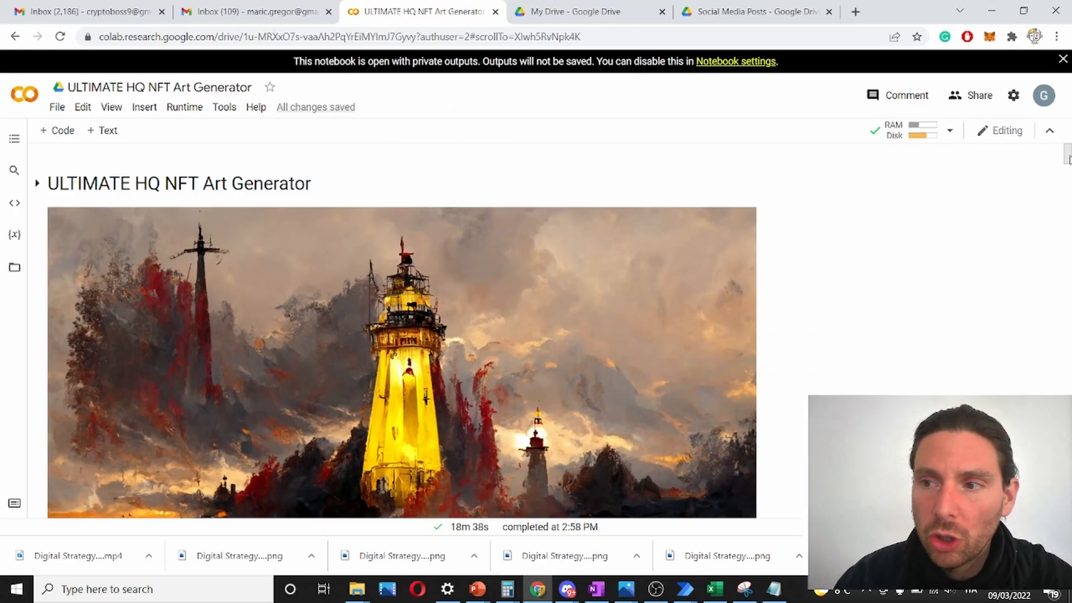
- Collapse '1. Set Up' and run all of its hidden cells
{"action": "scroll", "scroll_direction": "down", "scroll_amount": 3}
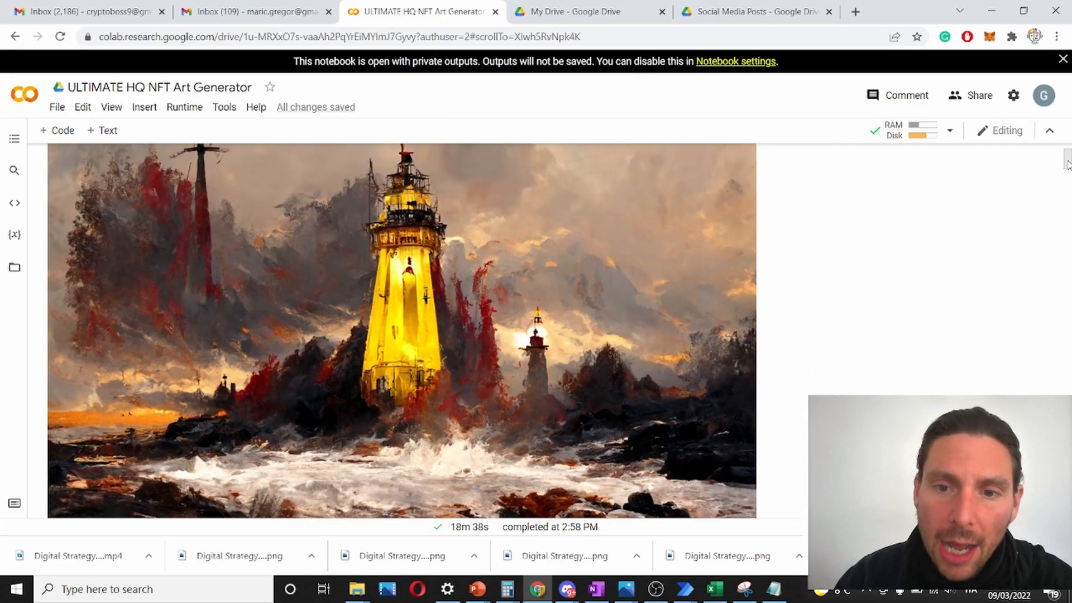
{"action": "scroll", "scroll_direction": "down", "scroll_amount": 3}
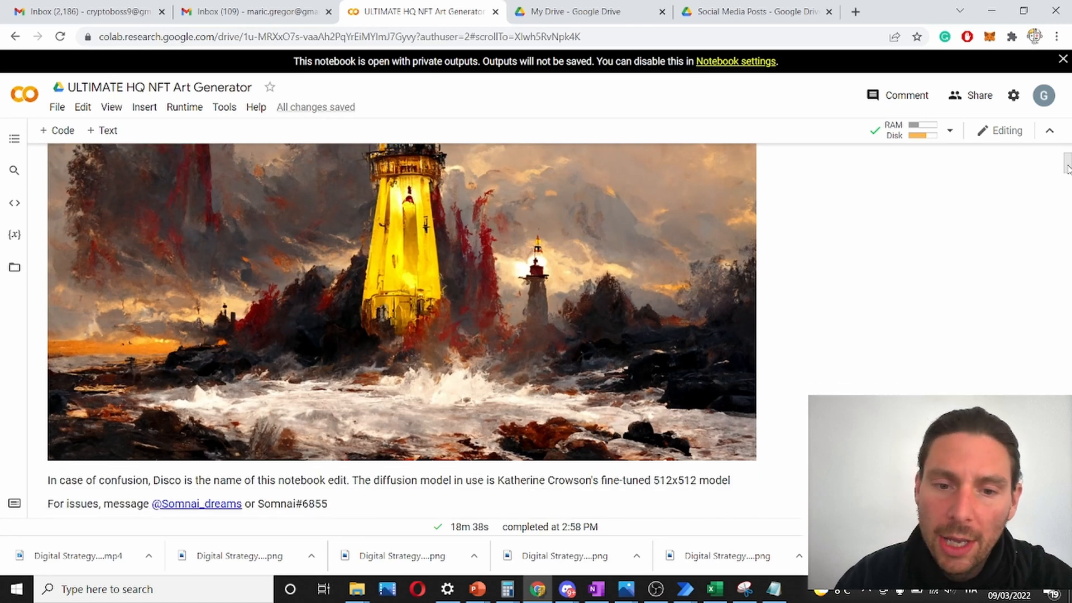
{"action": "scroll", "scroll_direction": "down", "scroll_amount": 3}
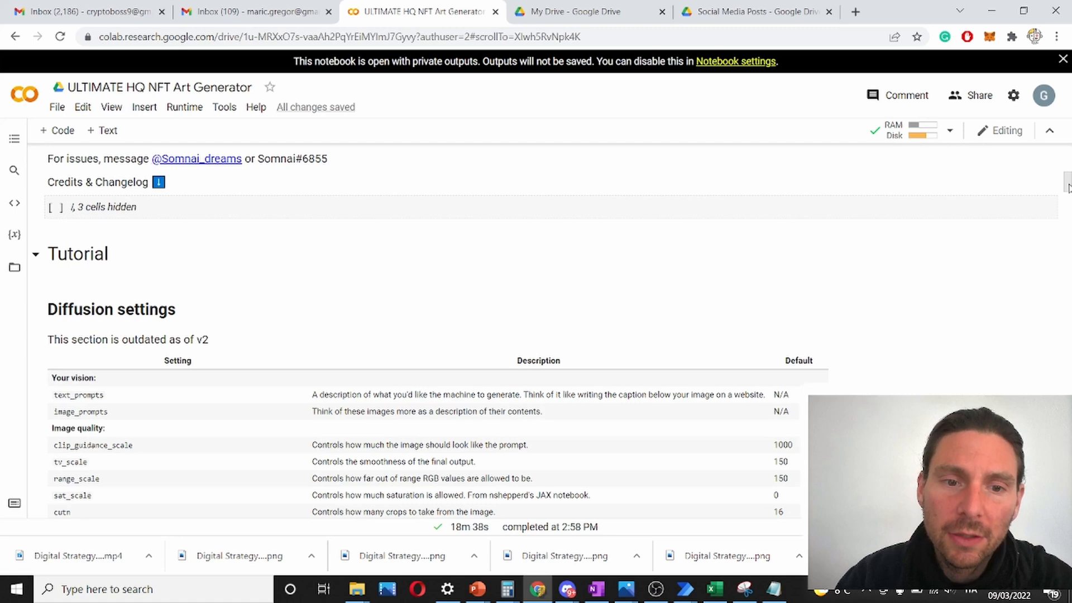
{"action": "scroll", "scroll_direction": "up", "scroll_amount": 3}
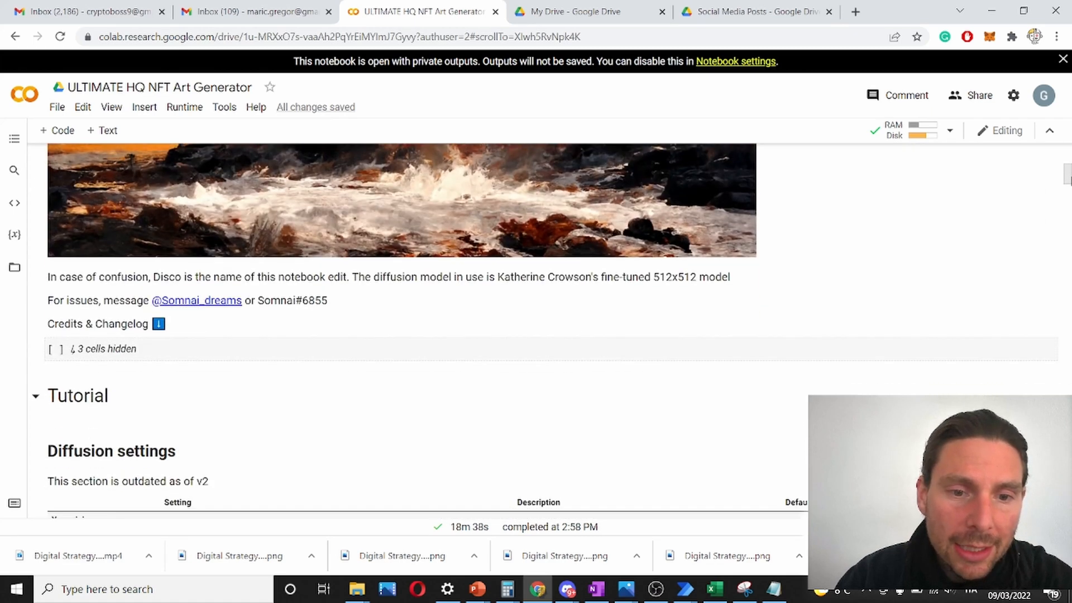
{"action": "scroll", "scroll_direction": "down", "scroll_amount": 3}
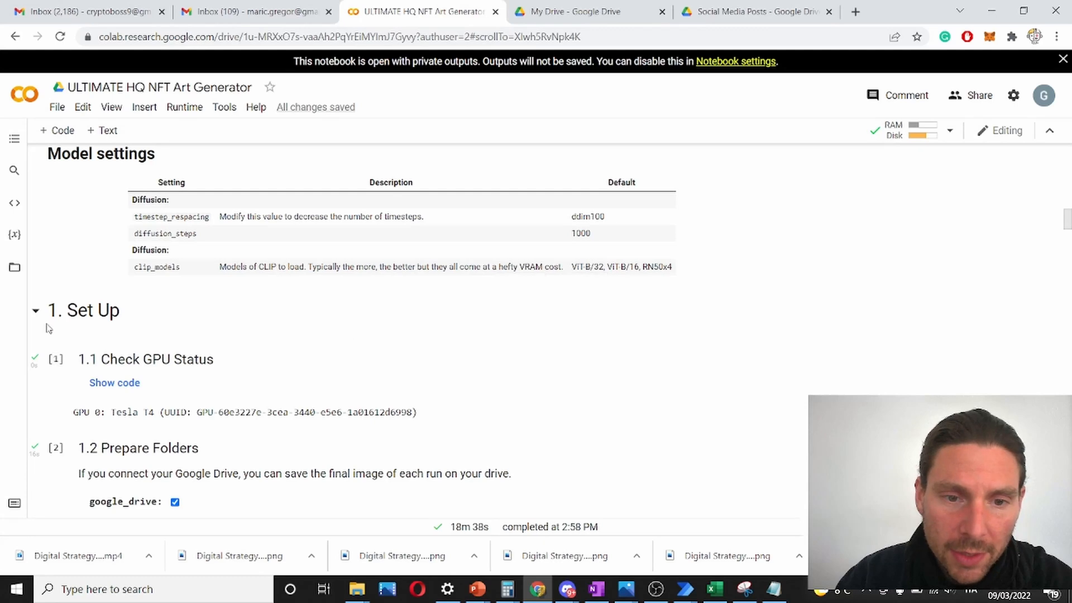
{"action": "left_click", "coordinate": [34, 310]}
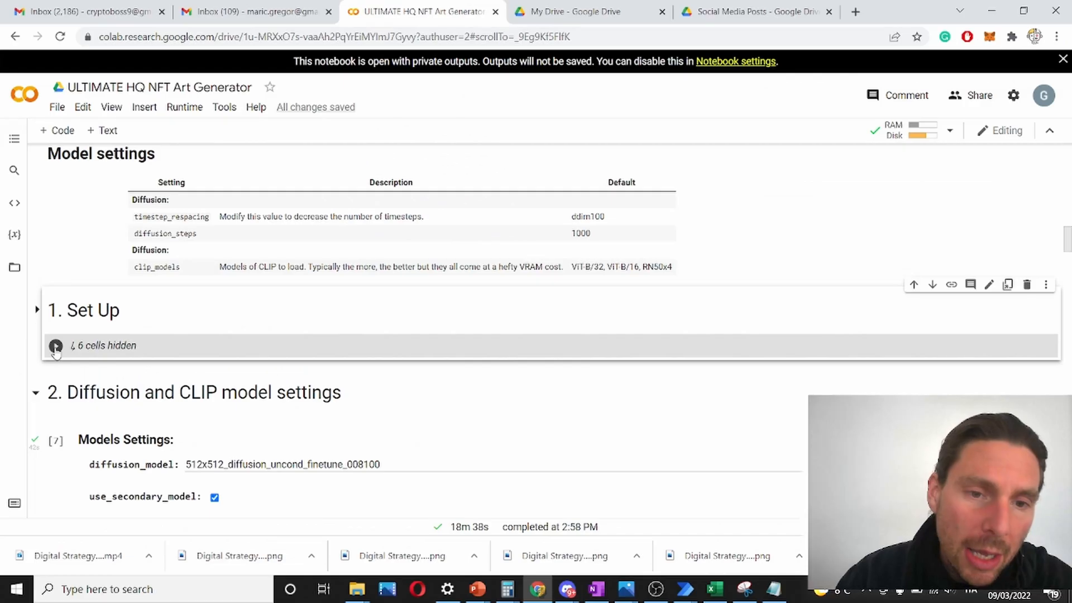
{"action": "left_click", "coordinate": [56, 345]}
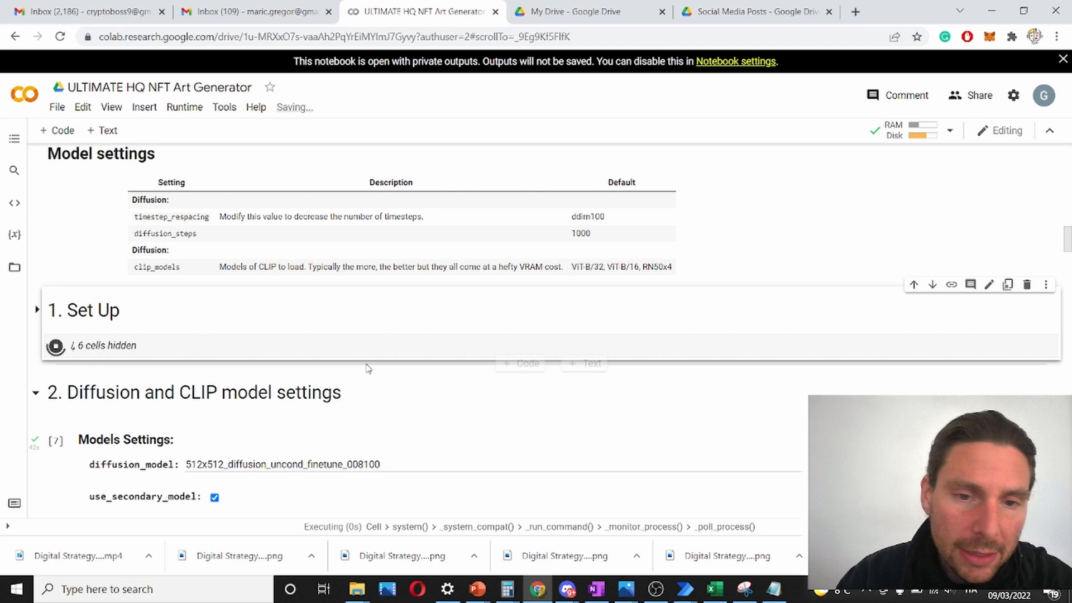
{"action": "mouse_move", "coordinate": [194, 308]}
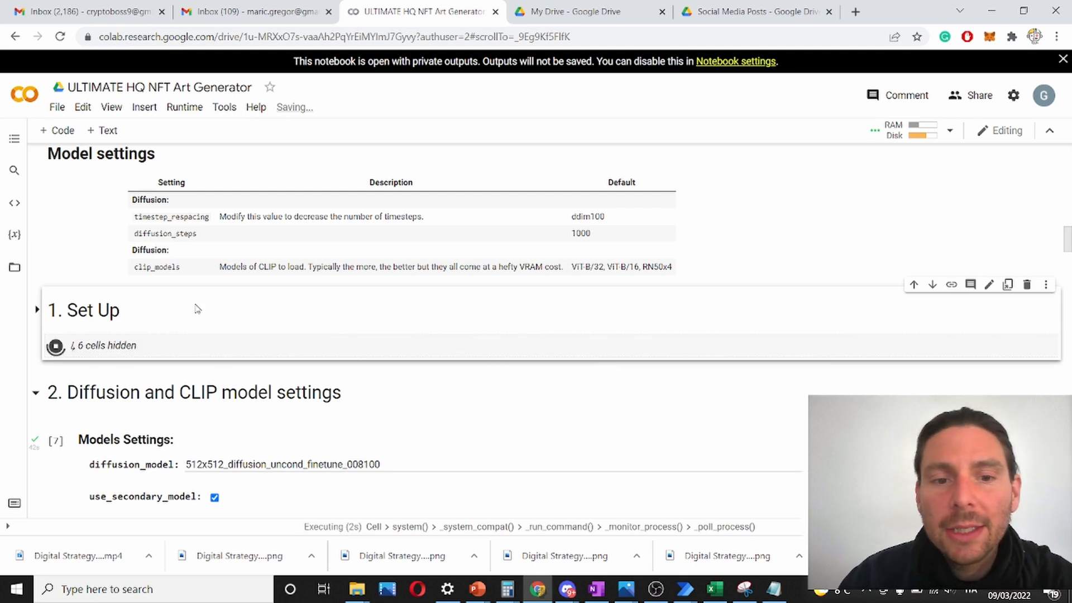
{"action": "mouse_move", "coordinate": [165, 334]}
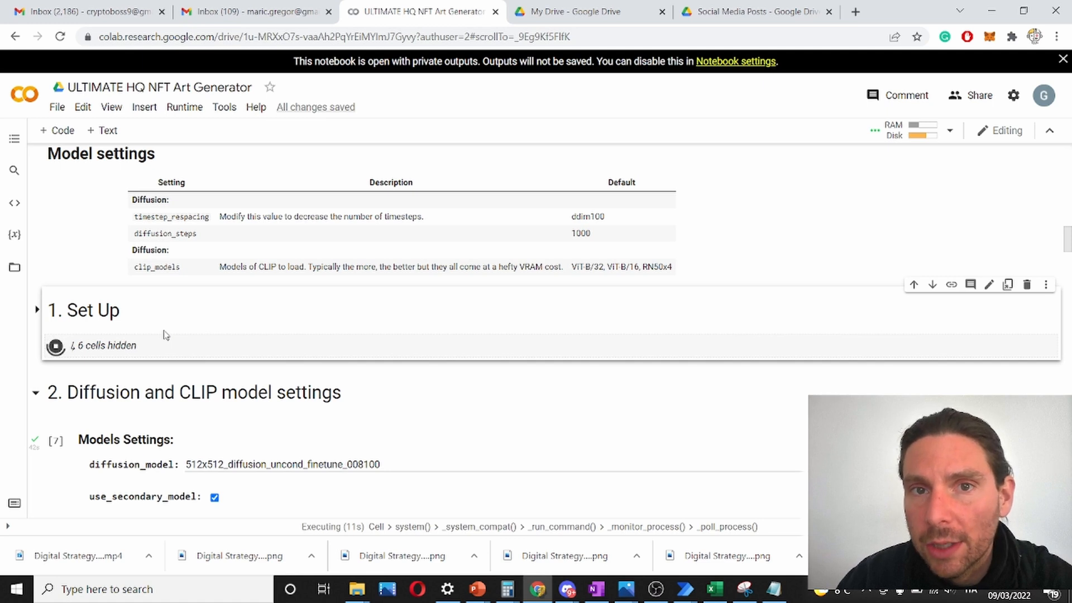
{"action": "scroll", "scroll_direction": "down", "scroll_amount": 3}
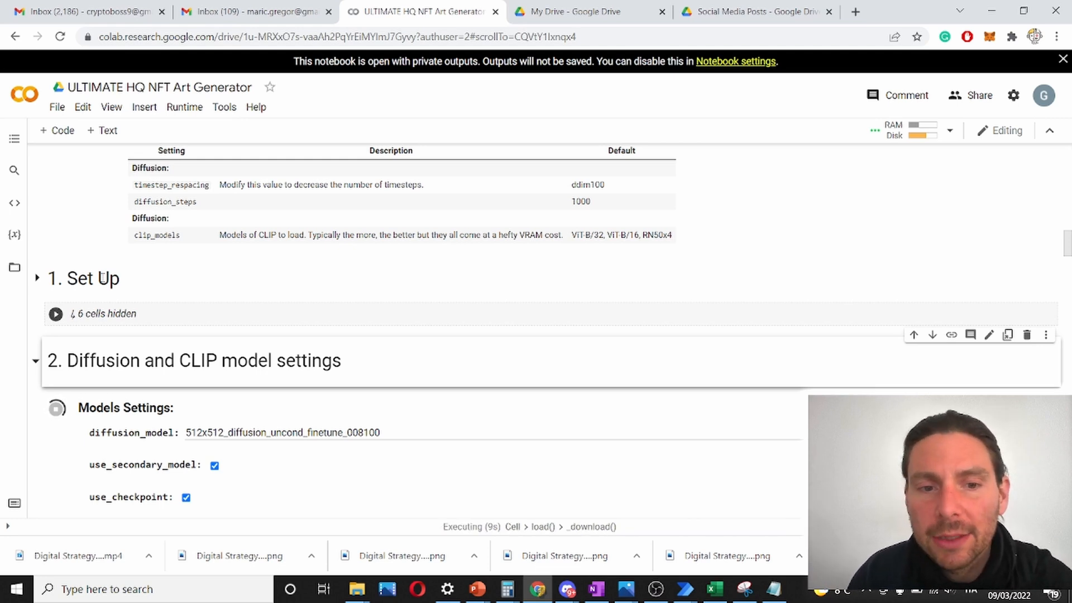
- Scroll past the finished Models Settings cell and its CLIP model checkboxes
{"action": "scroll", "scroll_direction": "down", "scroll_amount": 3}
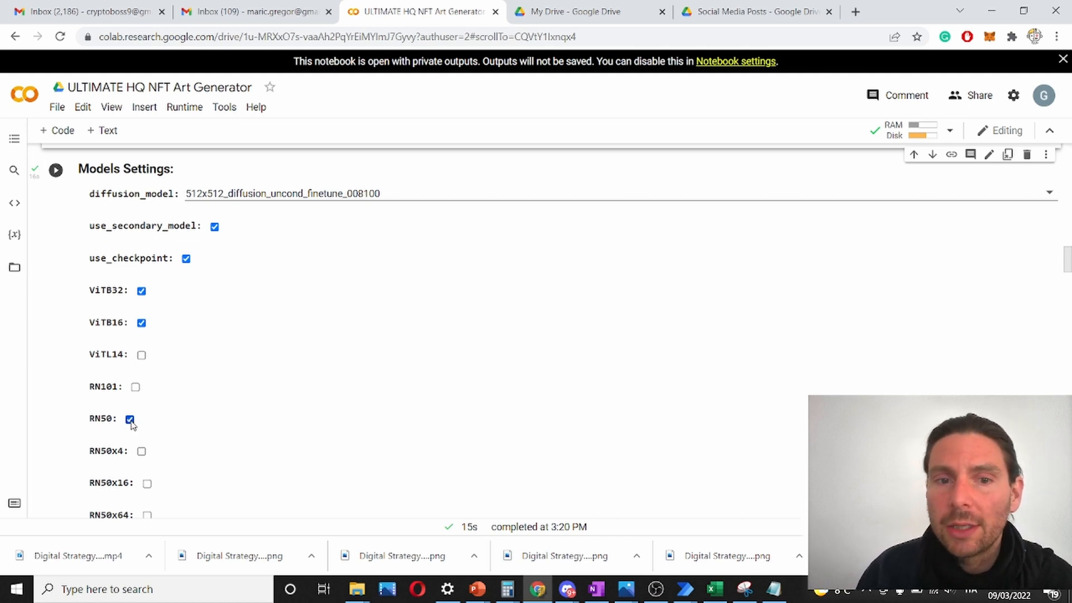
{"action": "scroll", "scroll_direction": "down", "scroll_amount": 3}
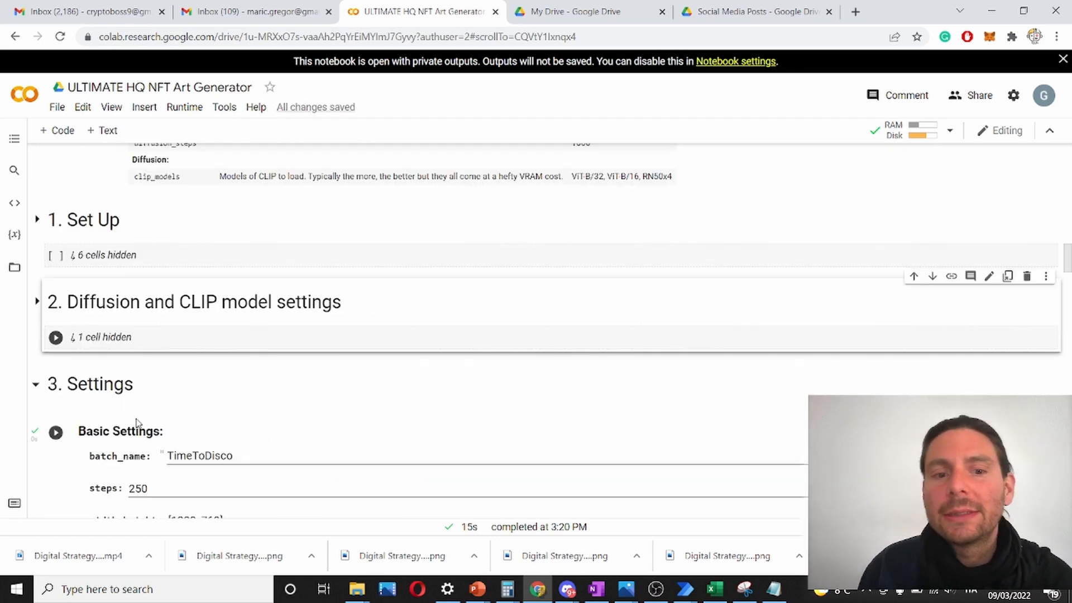
- Scroll through Basic and Init Settings down to the animation_mode dropdown
{"action": "scroll", "scroll_direction": "down", "scroll_amount": 3}
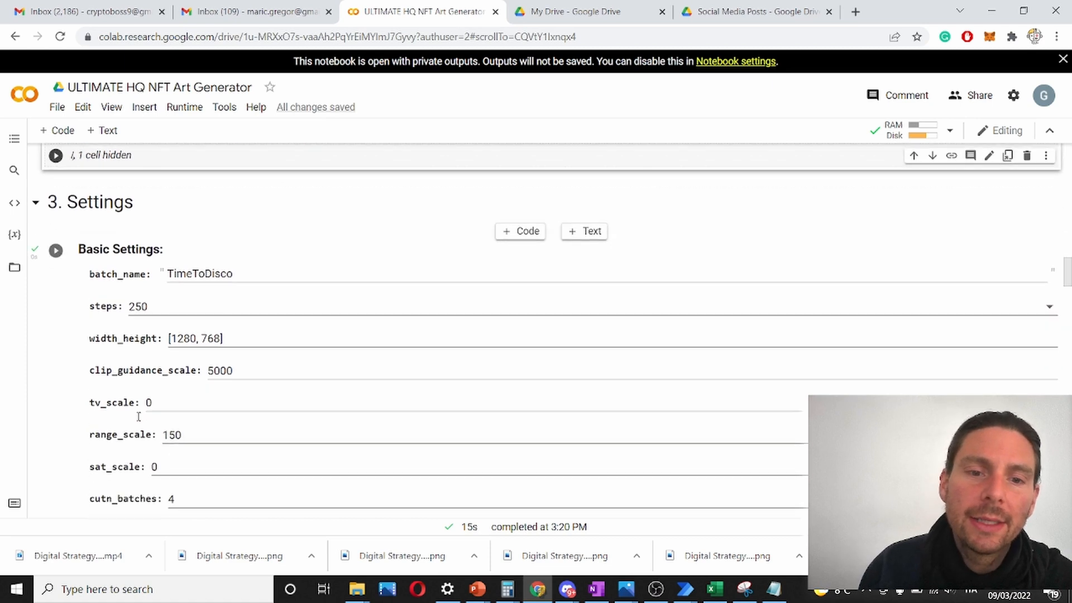
{"action": "scroll", "scroll_direction": "down", "scroll_amount": 3}
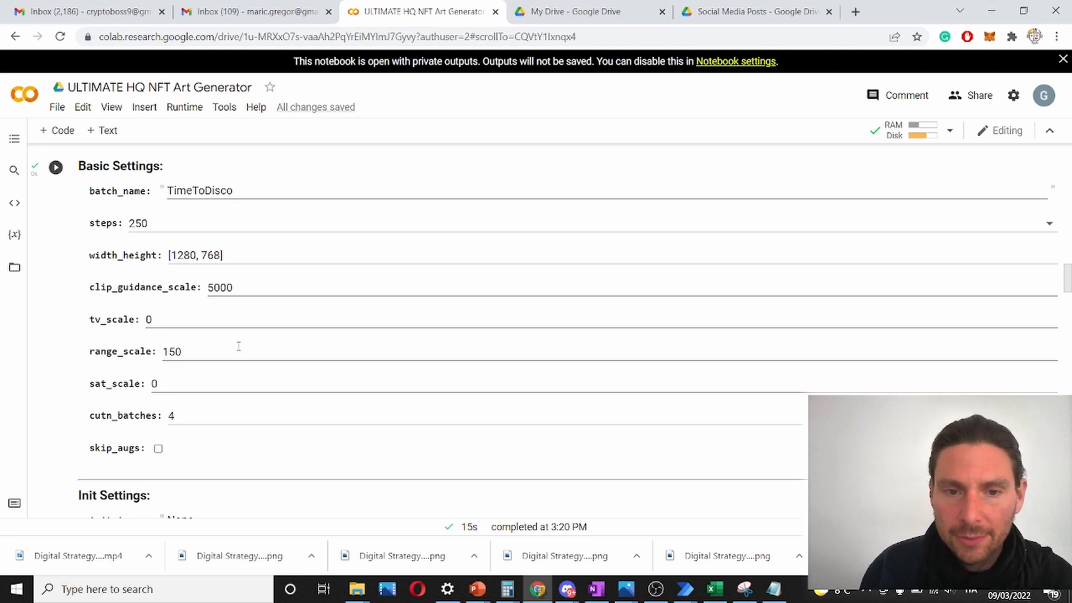
{"action": "scroll", "scroll_direction": "down", "scroll_amount": 3}
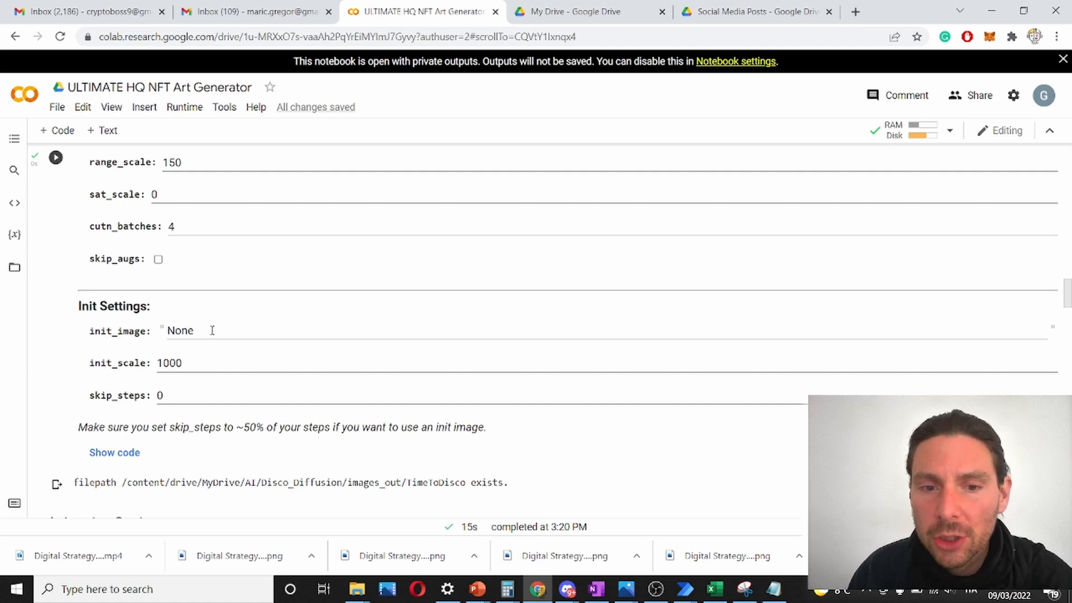
{"action": "scroll", "scroll_direction": "down", "scroll_amount": 3}
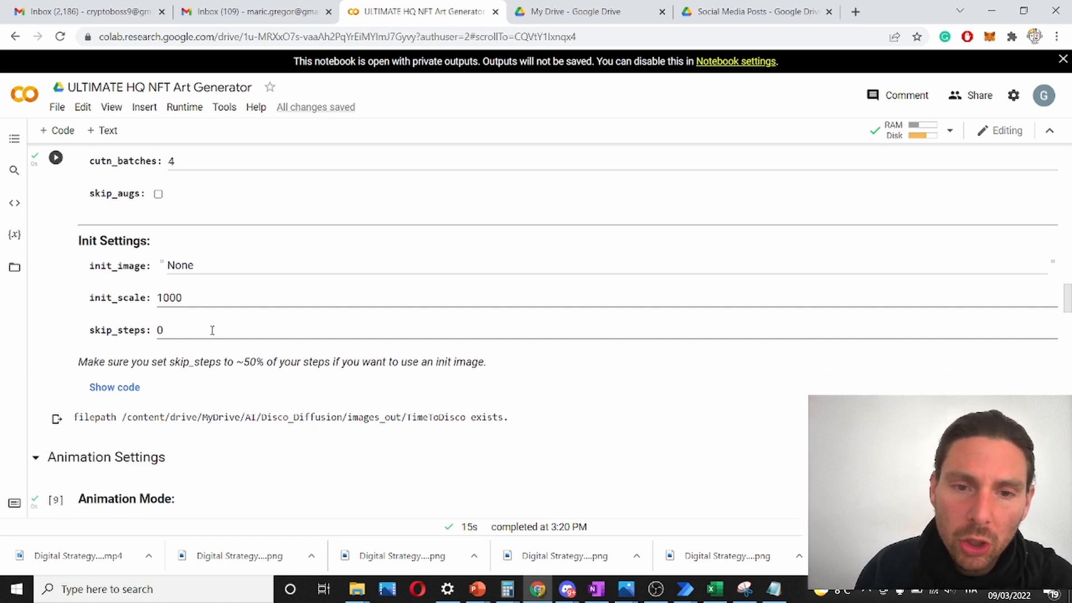
{"action": "scroll", "scroll_direction": "down", "scroll_amount": 3}
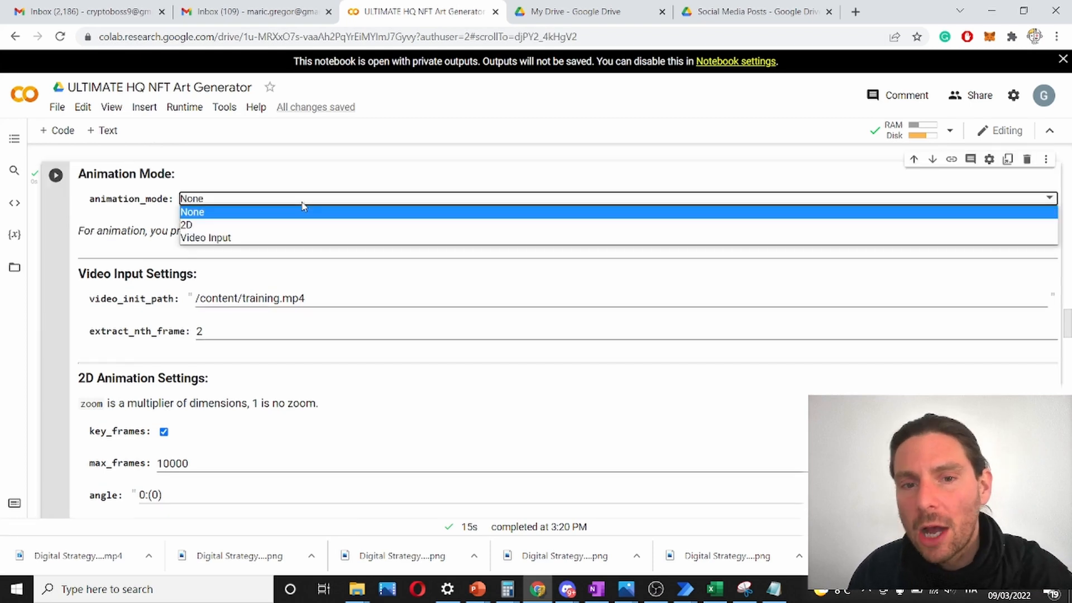
- Set animation_mode to 2D and move down to the Prompts cell
{"action": "left_click", "coordinate": [186, 225]}
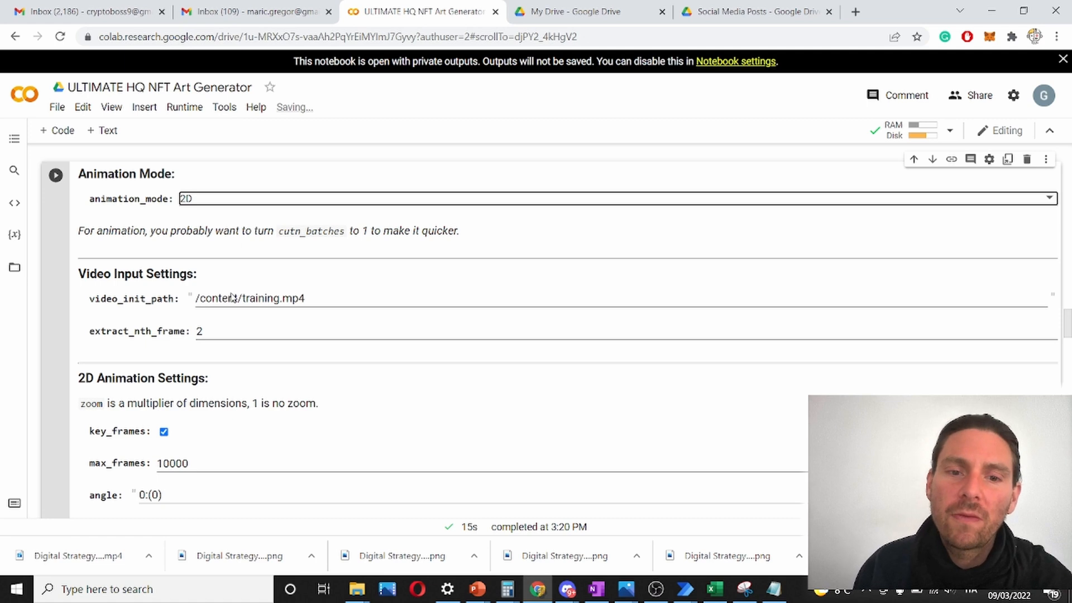
{"action": "scroll", "scroll_direction": "down", "scroll_amount": 3}
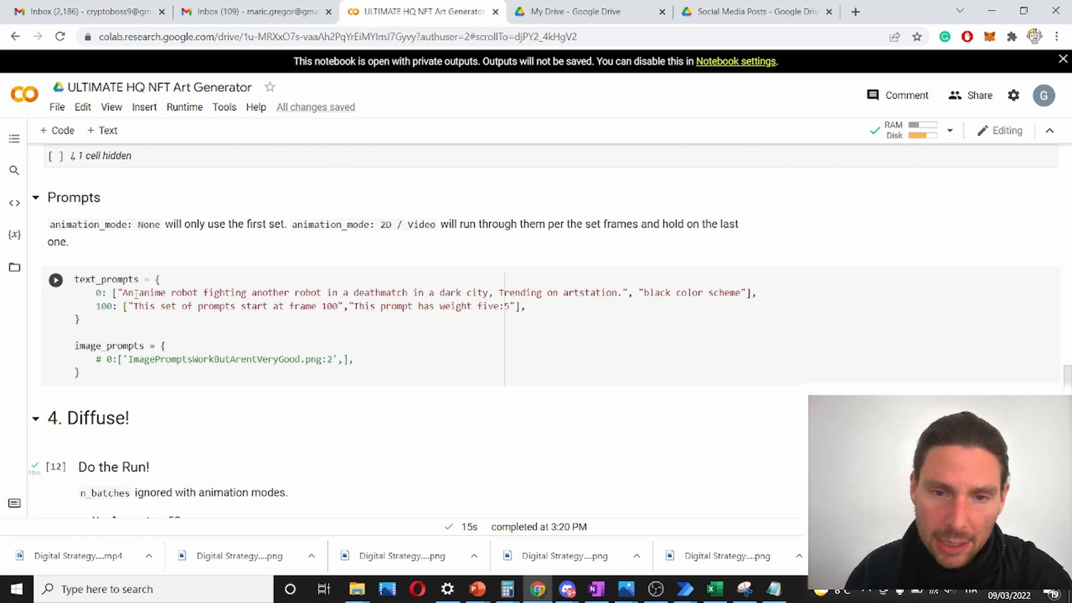
- Save the green robot output image as a PNG file
{"action": "scroll", "scroll_direction": "down", "scroll_amount": 3}
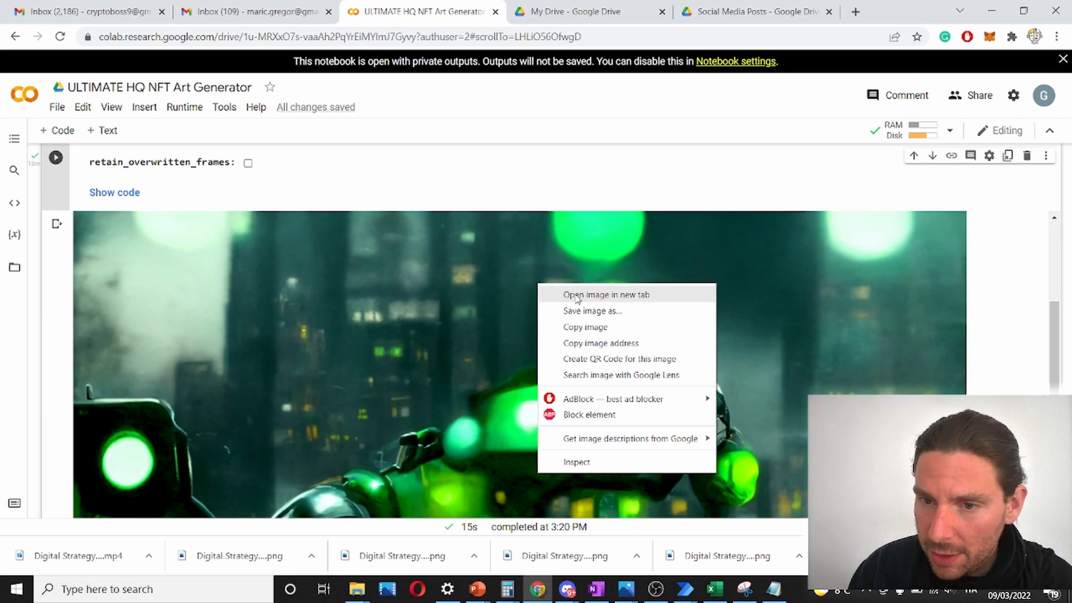
{"action": "left_click", "coordinate": [591, 311]}
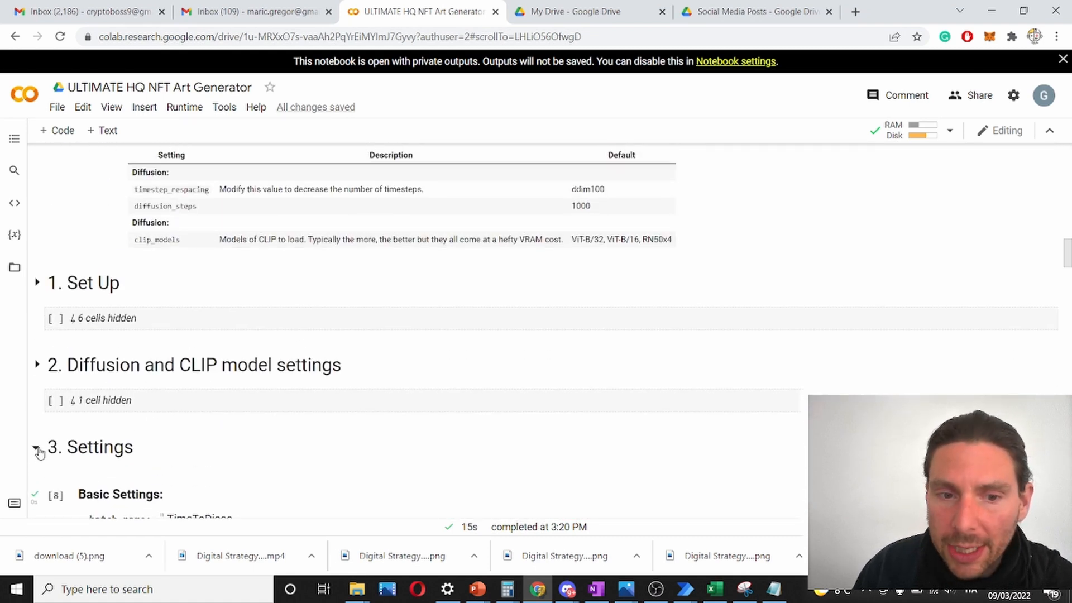
- Collapse '3. Settings' and scroll down to '4. Diffuse!'
{"action": "left_click", "coordinate": [38, 447]}
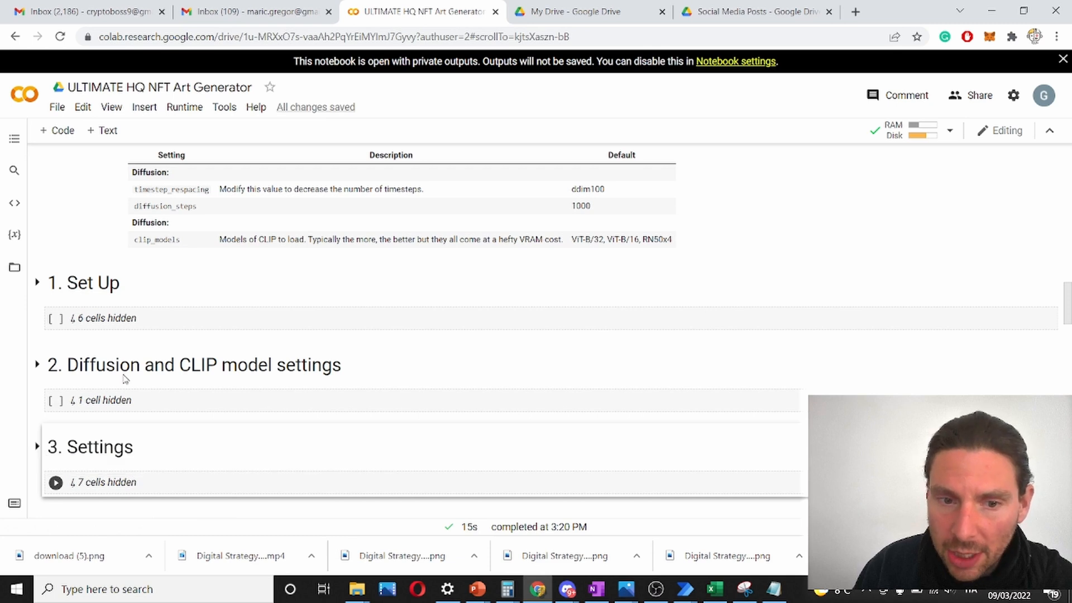
{"action": "scroll", "scroll_direction": "down", "scroll_amount": 3}
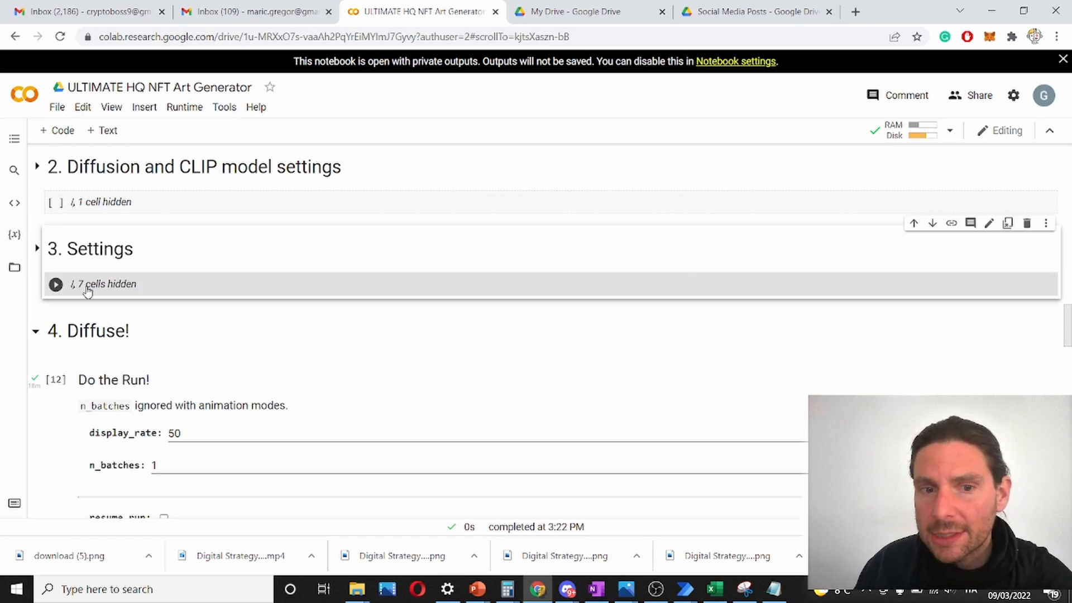
{"action": "scroll", "scroll_direction": "down", "scroll_amount": 3}
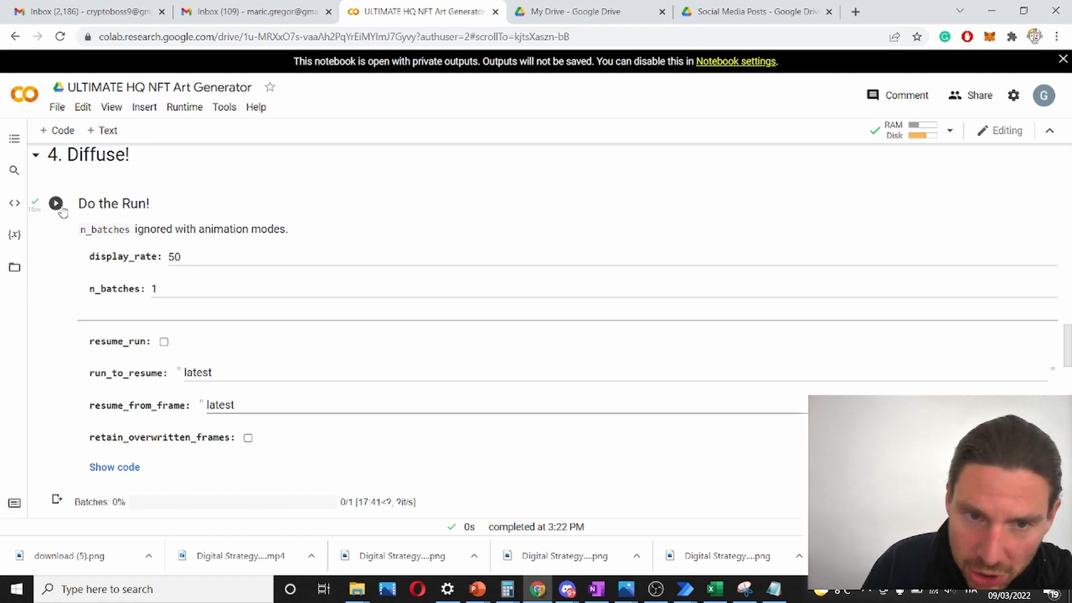
{"action": "mouse_move", "coordinate": [56, 203]}
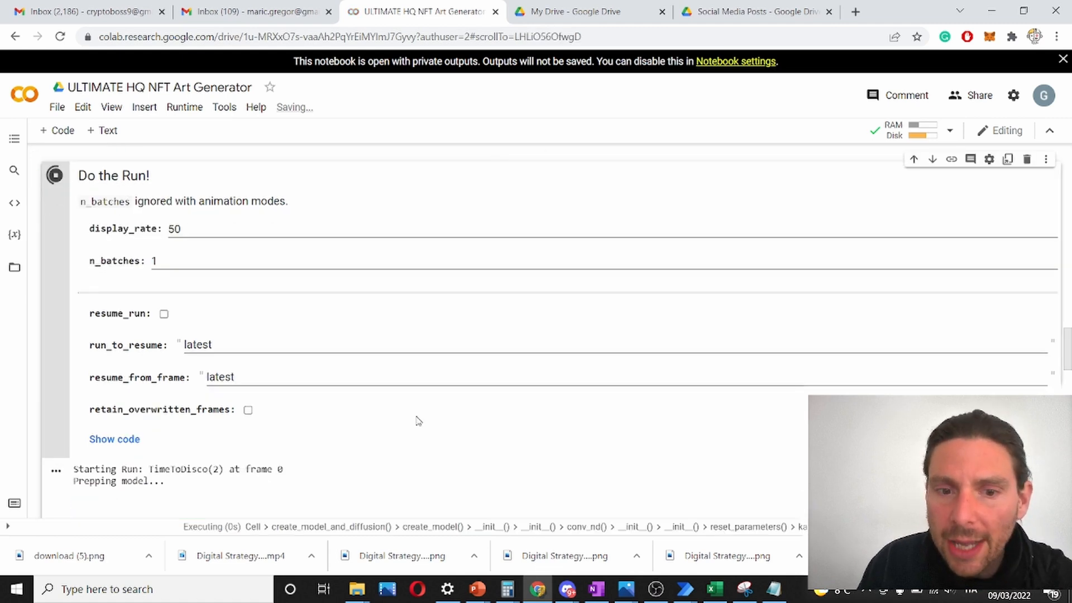
- Follow the Do the Run! cell as the anime robot frame progress bars start
{"action": "scroll", "scroll_direction": "down", "scroll_amount": 3}
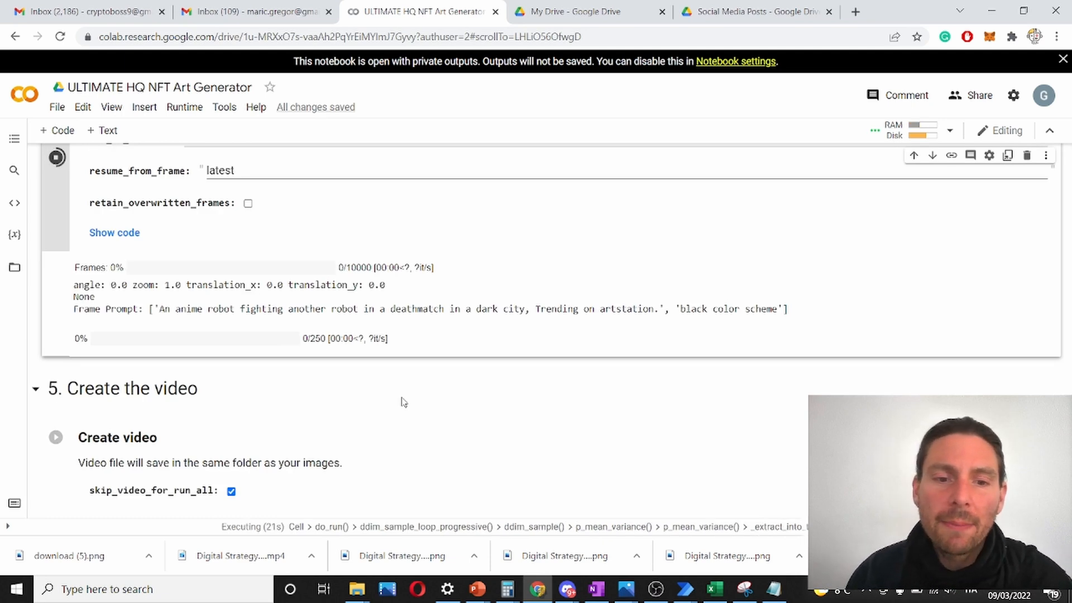
{"action": "scroll", "scroll_direction": "down", "scroll_amount": 3}
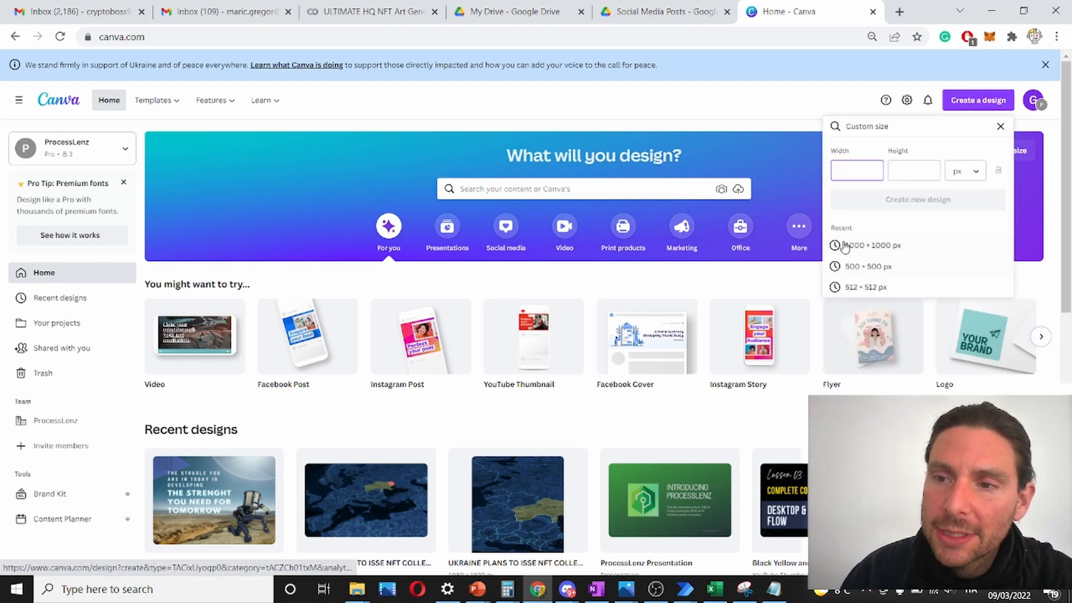
- Copy the 1280 width from the notebook and enter 768 as Canva's custom height
{"action": "left_click", "coordinate": [369, 12]}
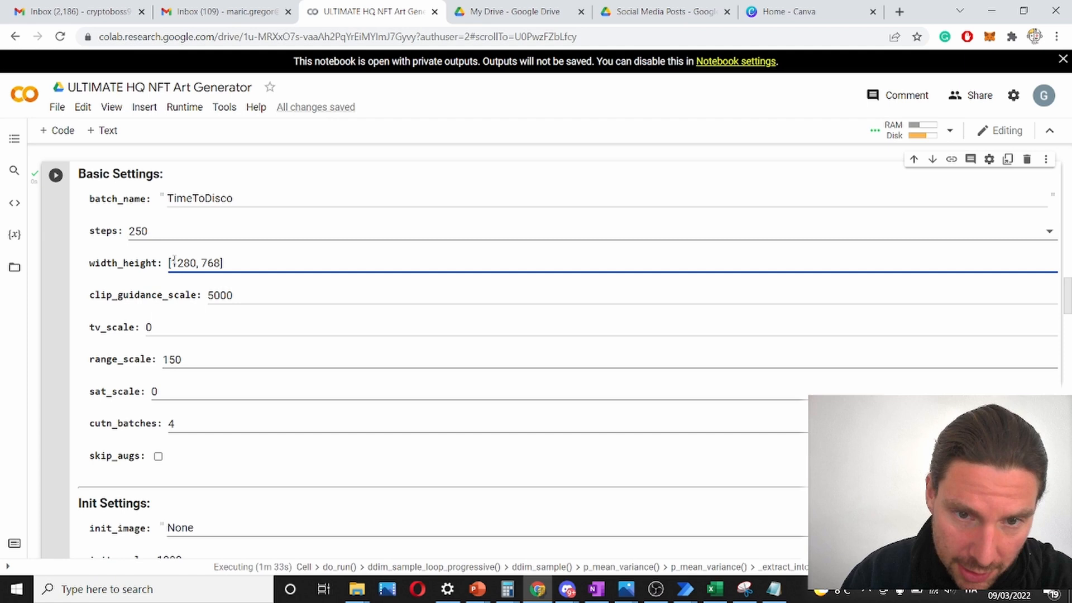
{"action": "double_click", "coordinate": [181, 262]}
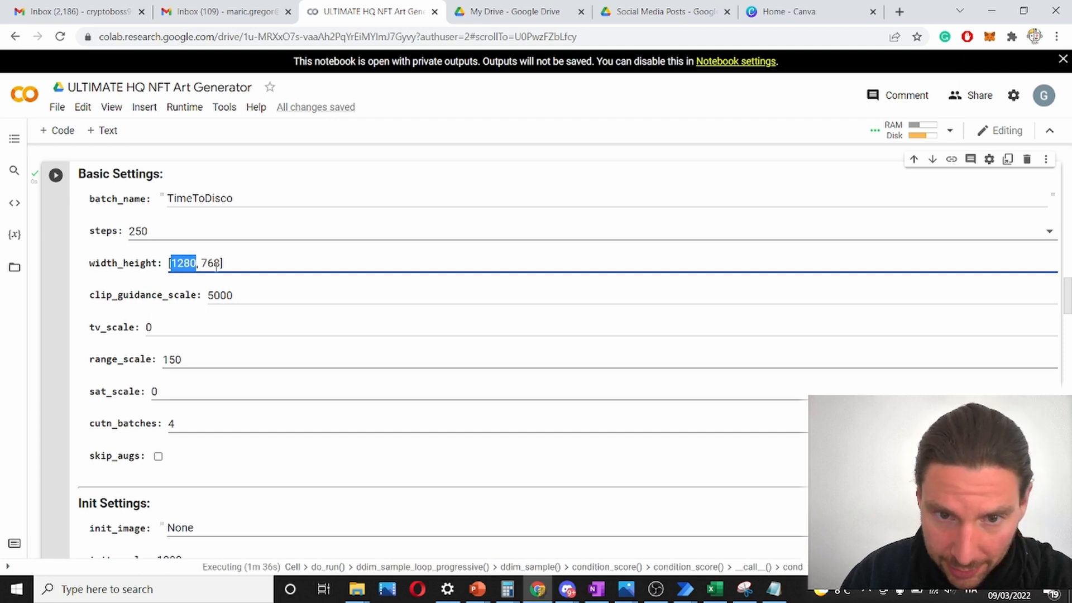
{"action": "left_click", "coordinate": [809, 12]}
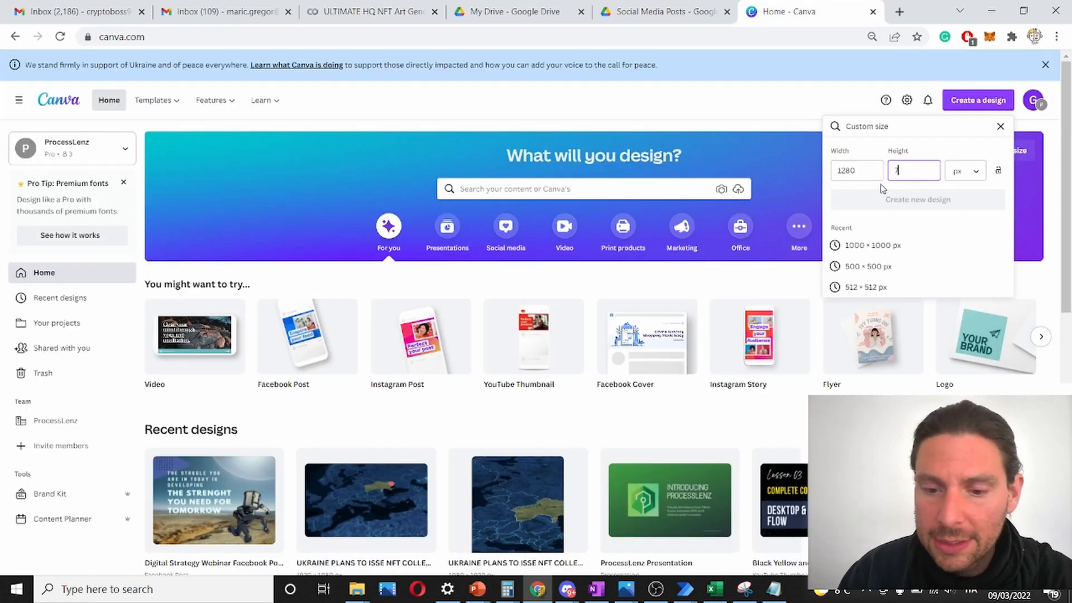
{"action": "type", "text": "768"}
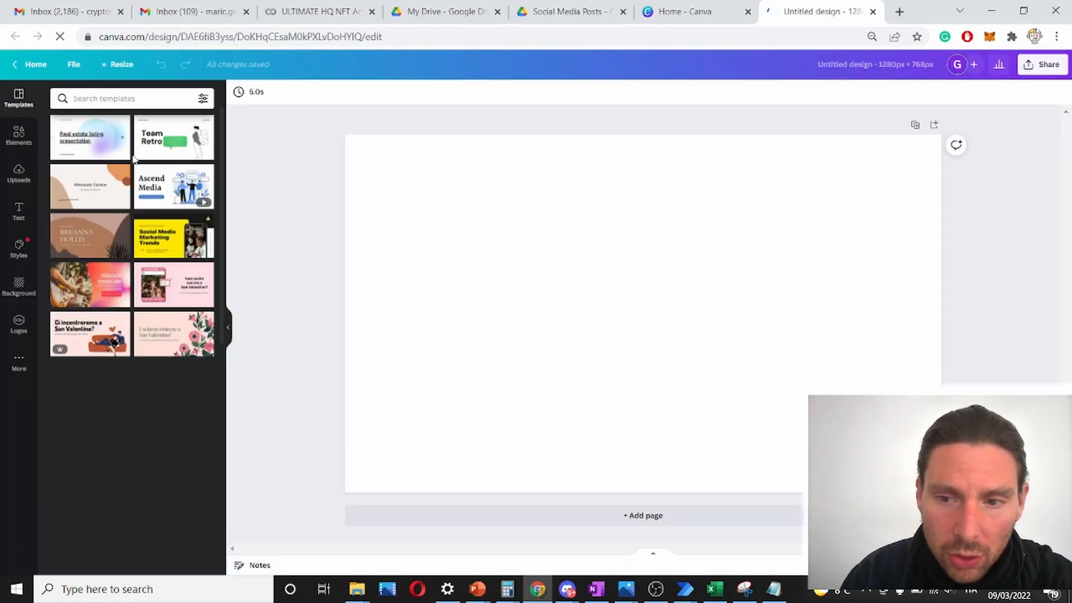
- Add the uploaded robot image and place it inside a gold frame found by searching 'frame'
{"action": "left_click", "coordinate": [19, 170]}
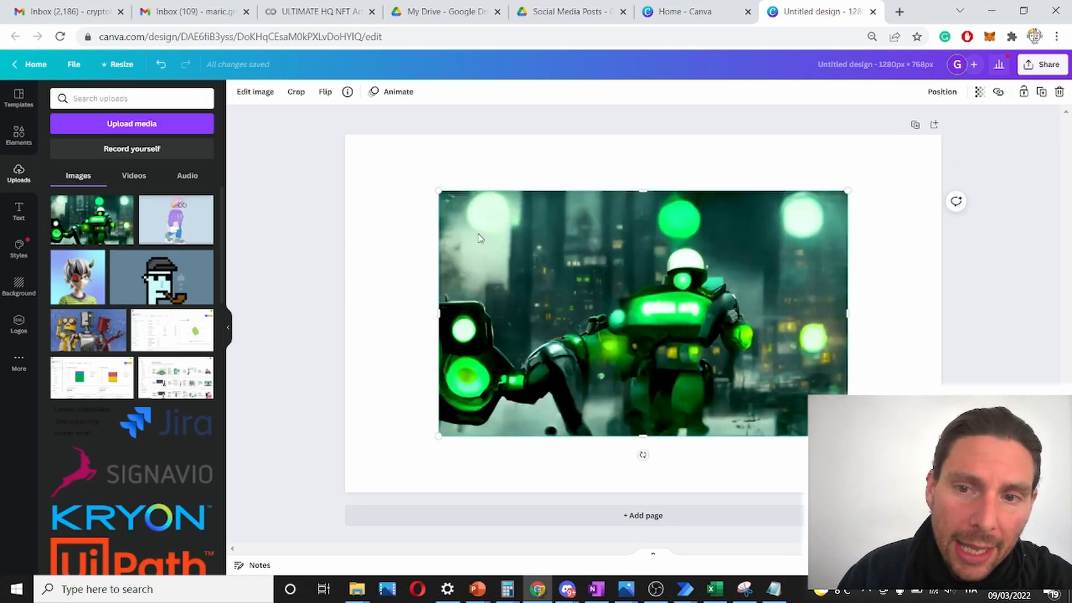
{"action": "left_click", "coordinate": [131, 99]}
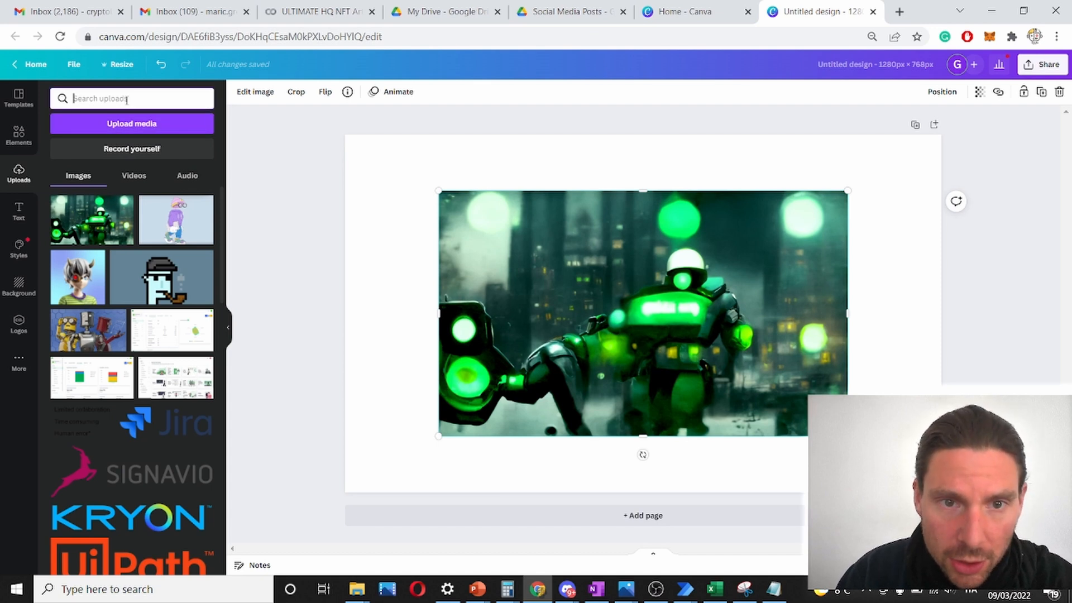
{"action": "left_click", "coordinate": [18, 135]}
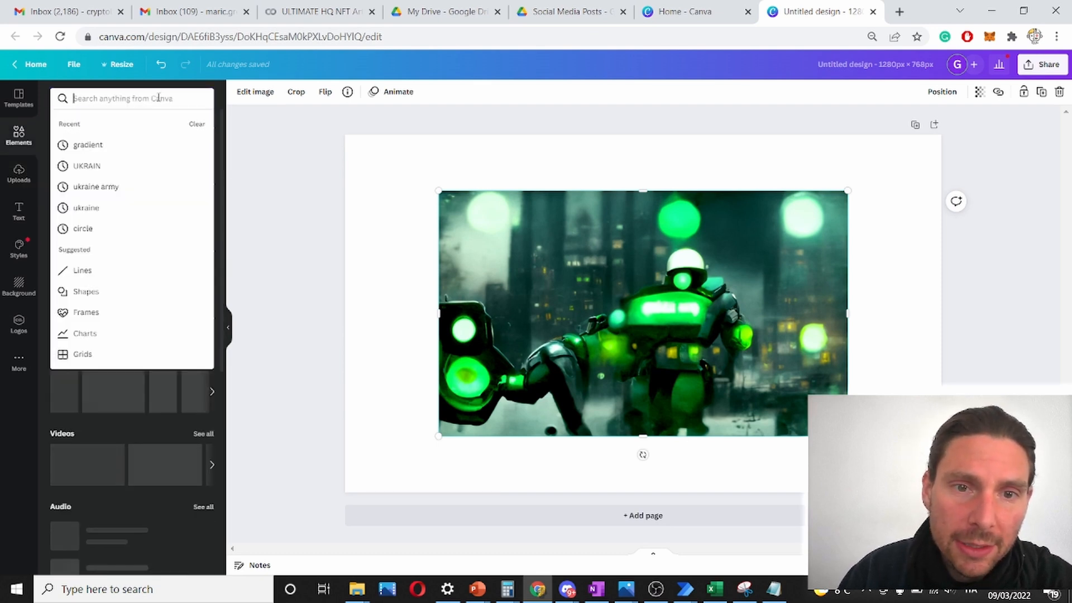
{"action": "type", "text": "frame"}
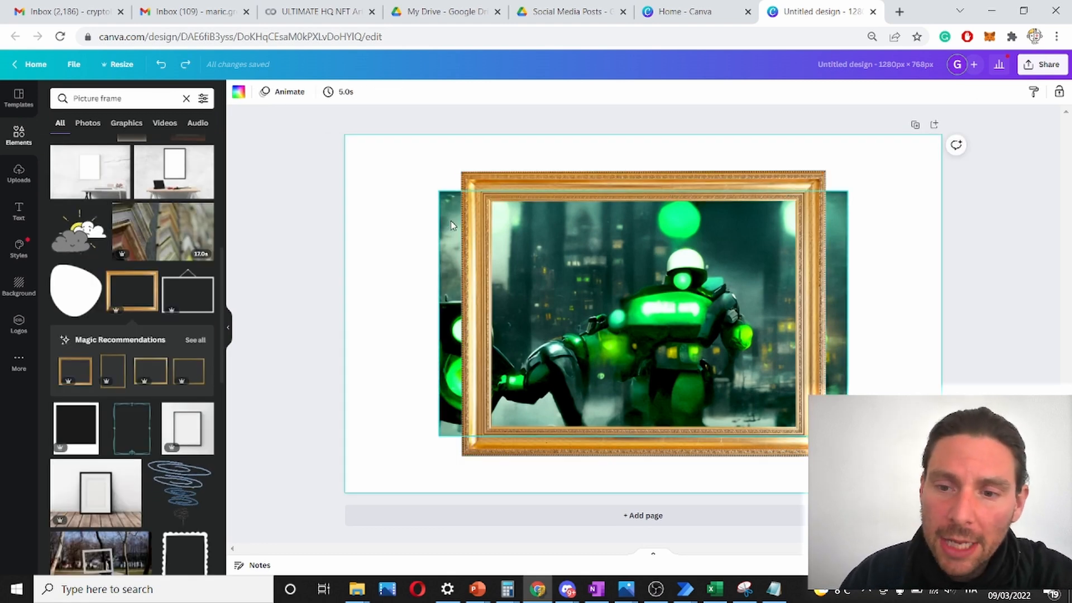
{"action": "left_click", "coordinate": [629, 308]}
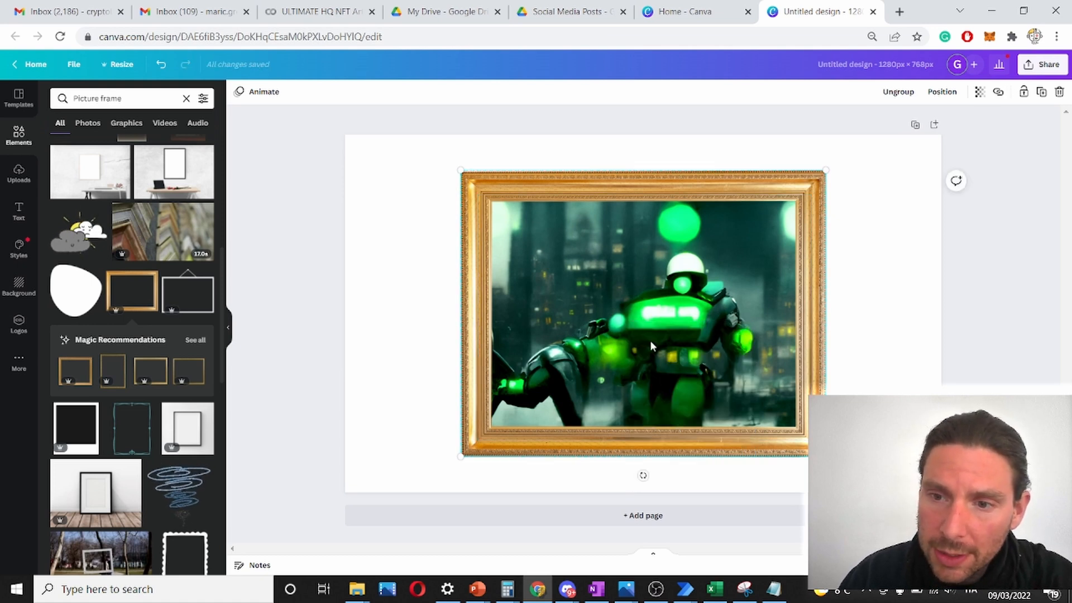
- Enlarge the framed robot on the page and download the design via Share
{"action": "right_click", "coordinate": [649, 345]}
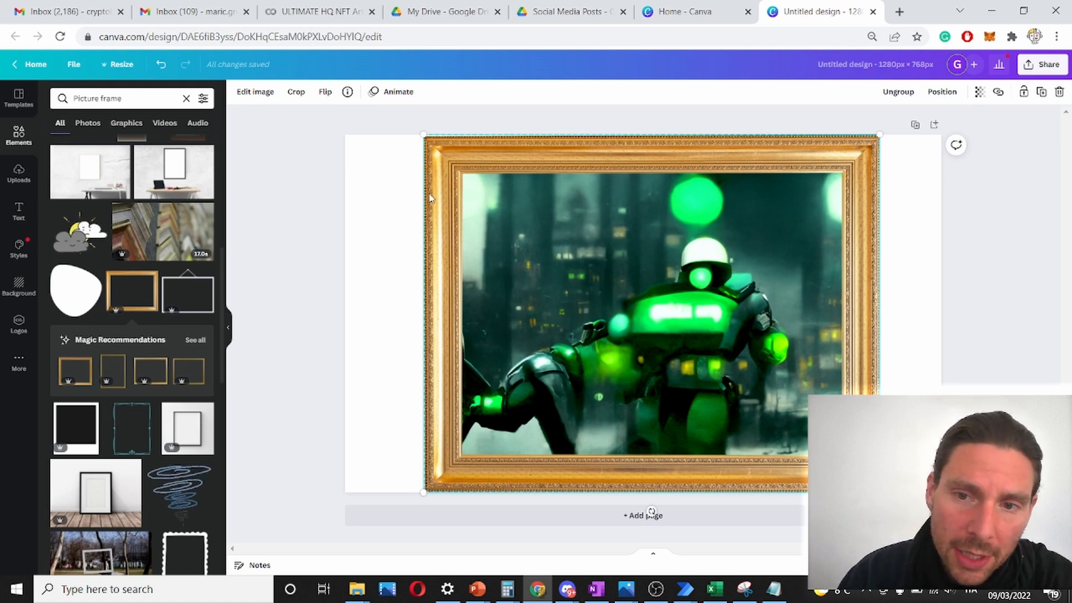
{"action": "mouse_move", "coordinate": [426, 259]}
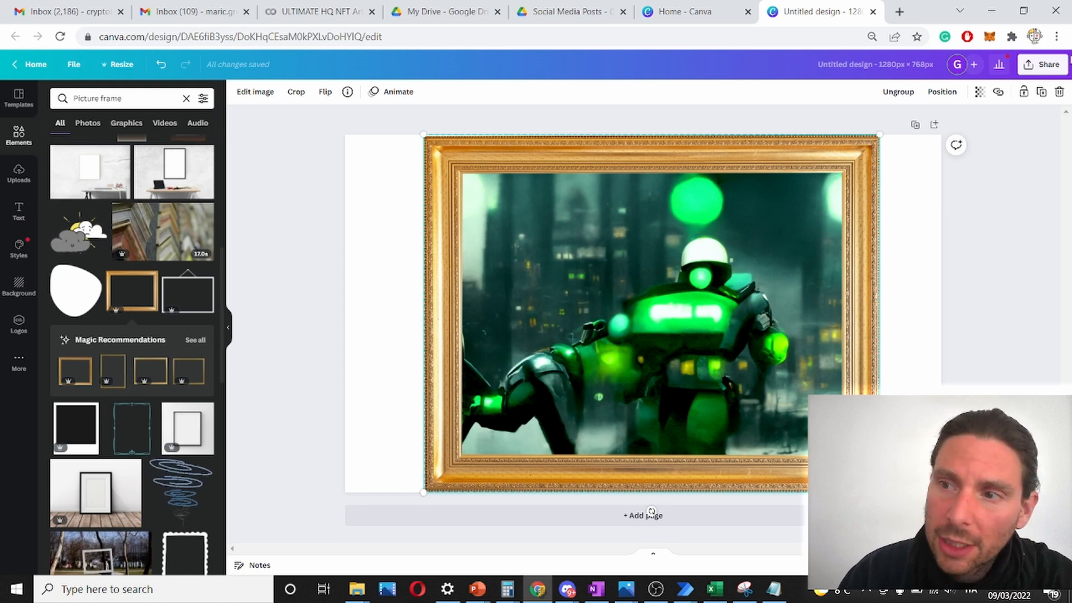
{"action": "left_click", "coordinate": [1042, 63]}
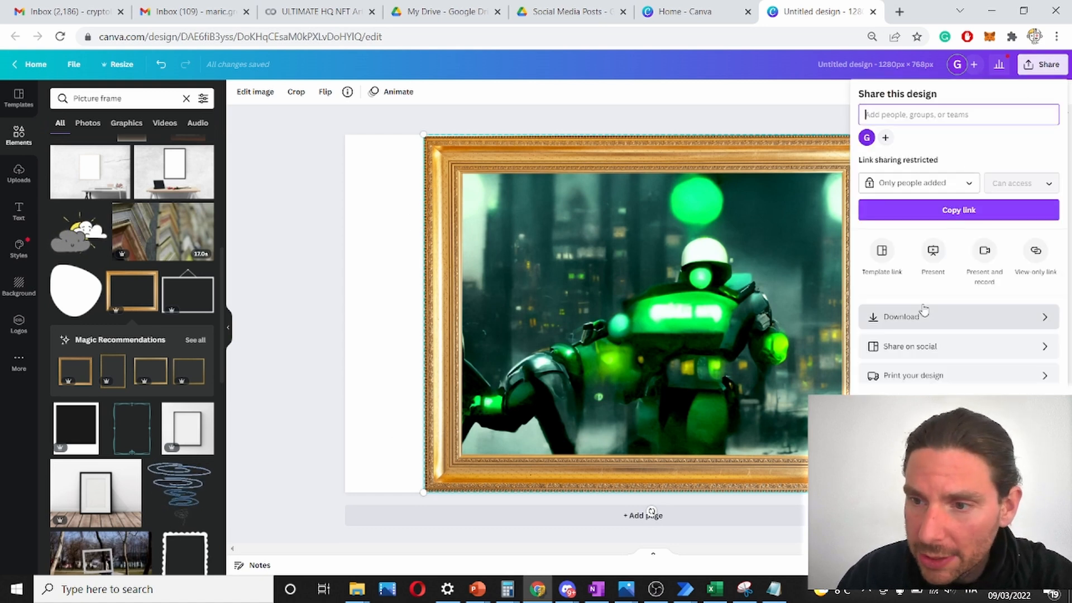
{"action": "left_click", "coordinate": [901, 316]}
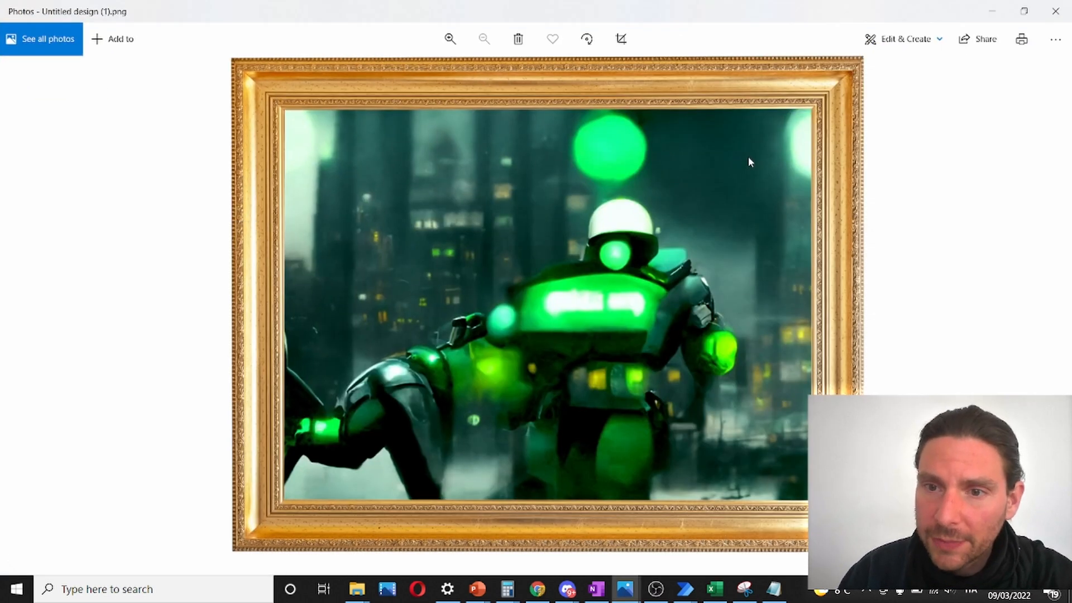
{"action": "mouse_move", "coordinate": [411, 429]}
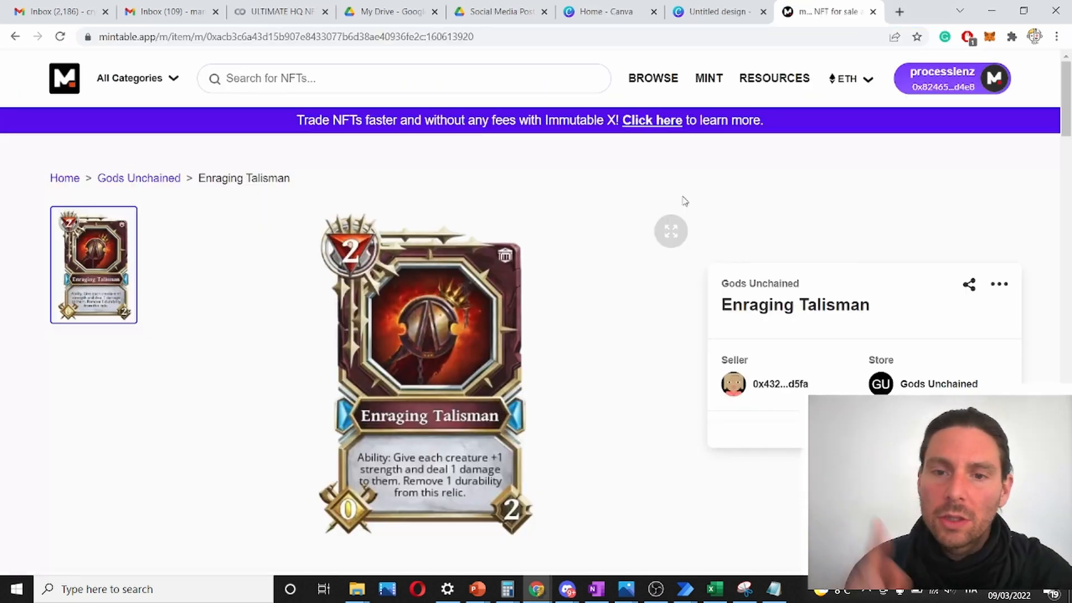
{"action": "mouse_move", "coordinate": [777, 191]}
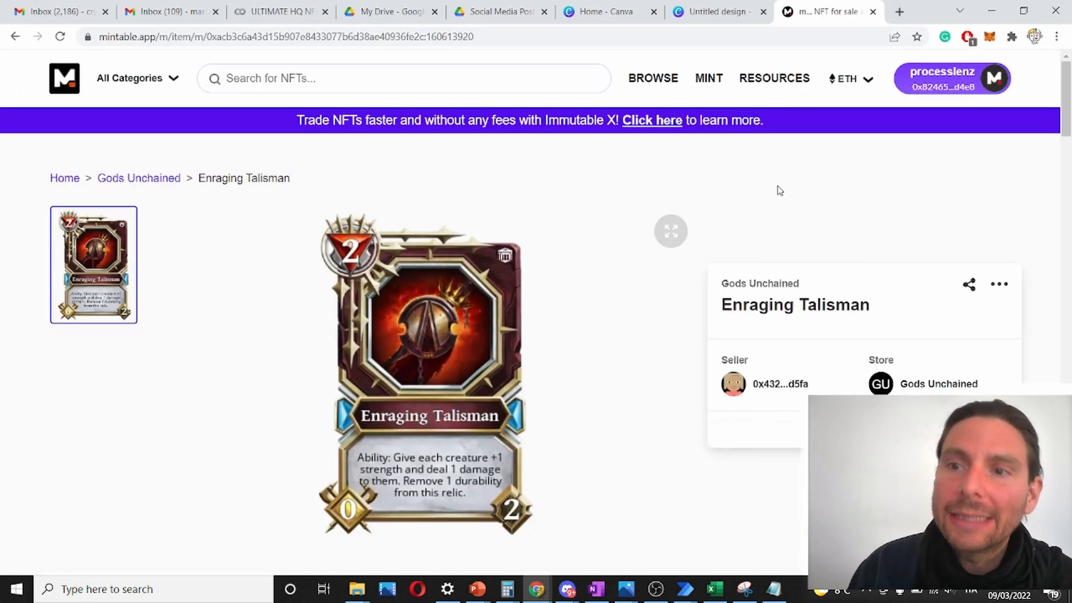
- Begin a new gasless mint on Ethereum Mainnet to reach the listing form
{"action": "left_click", "coordinate": [708, 78]}
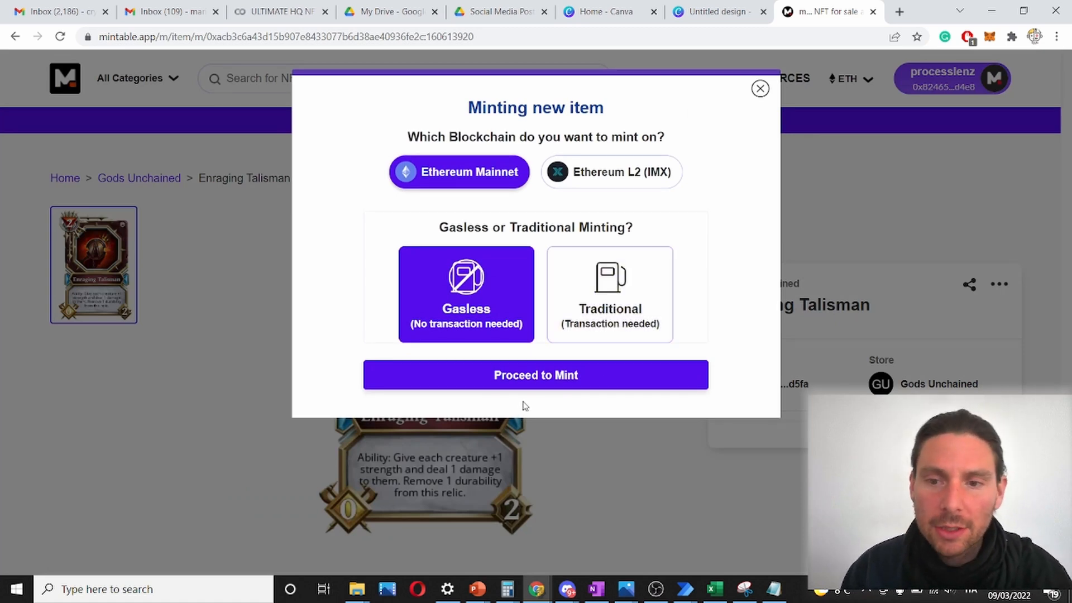
{"action": "mouse_move", "coordinate": [535, 375]}
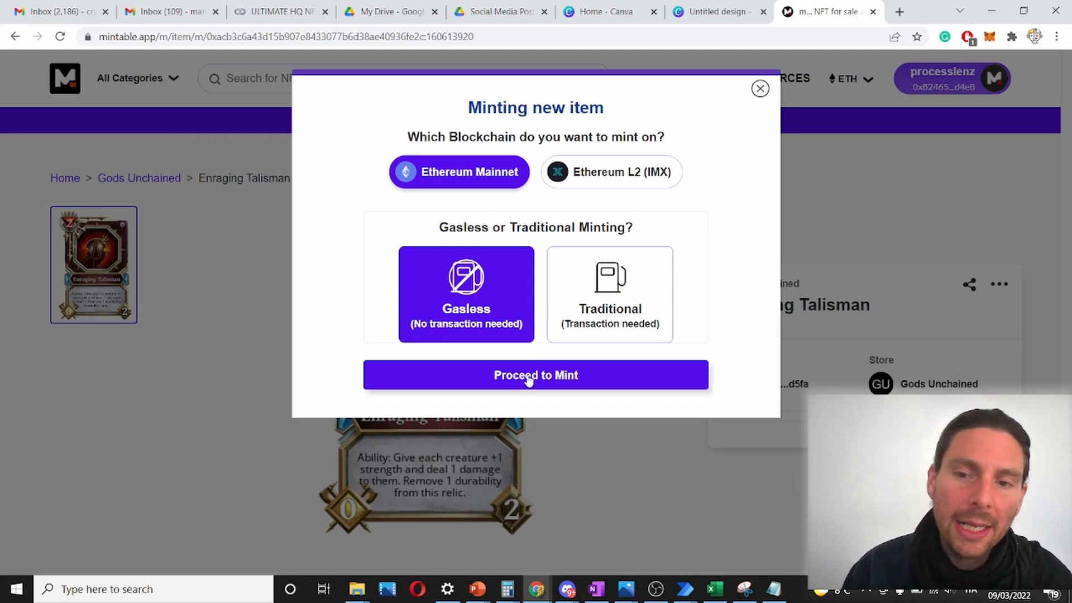
{"action": "left_click", "coordinate": [535, 374]}
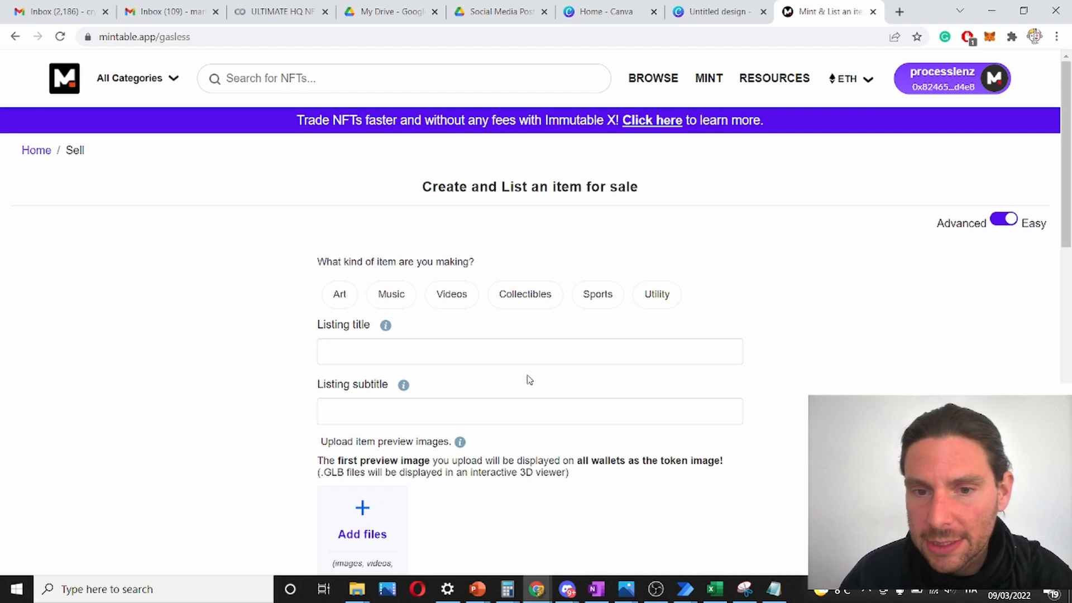
- Categorize the item as Art with the Expressionist sub-category
{"action": "scroll", "scroll_direction": "down", "scroll_amount": 3}
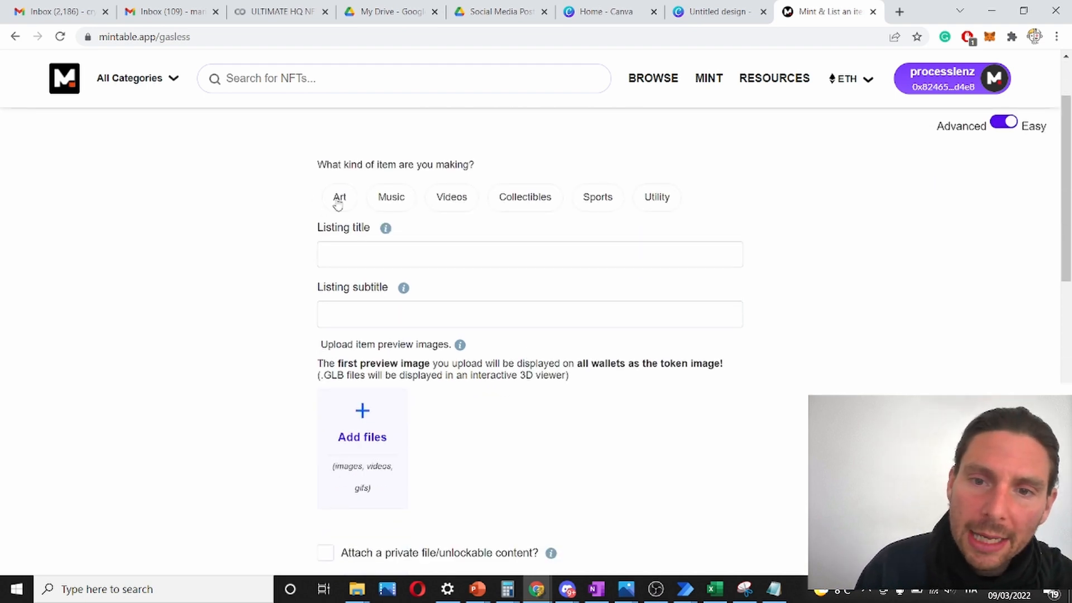
{"action": "left_click", "coordinate": [339, 197]}
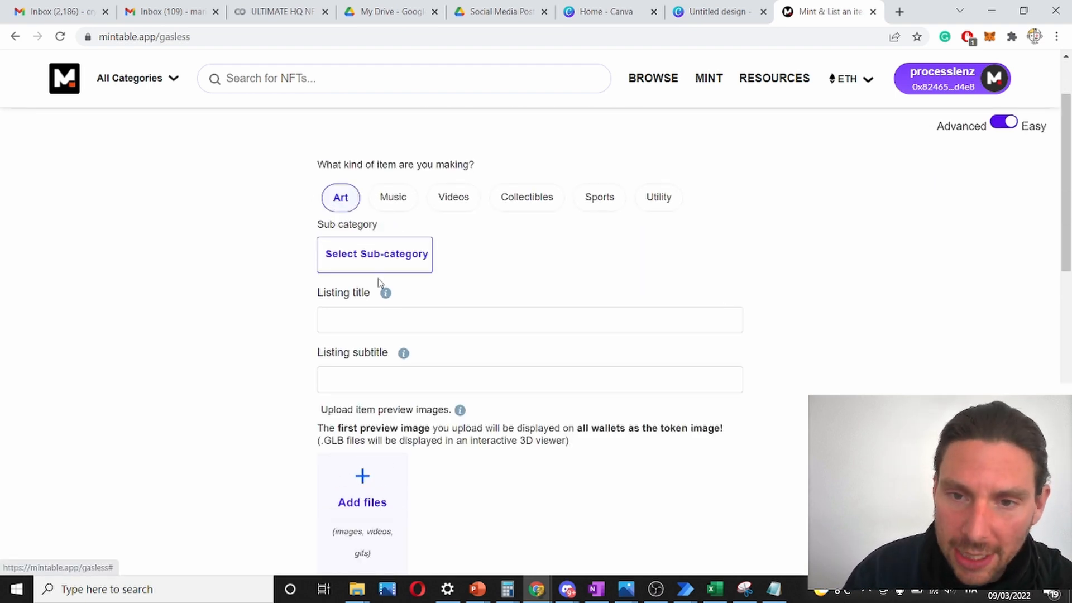
{"action": "left_click", "coordinate": [375, 253]}
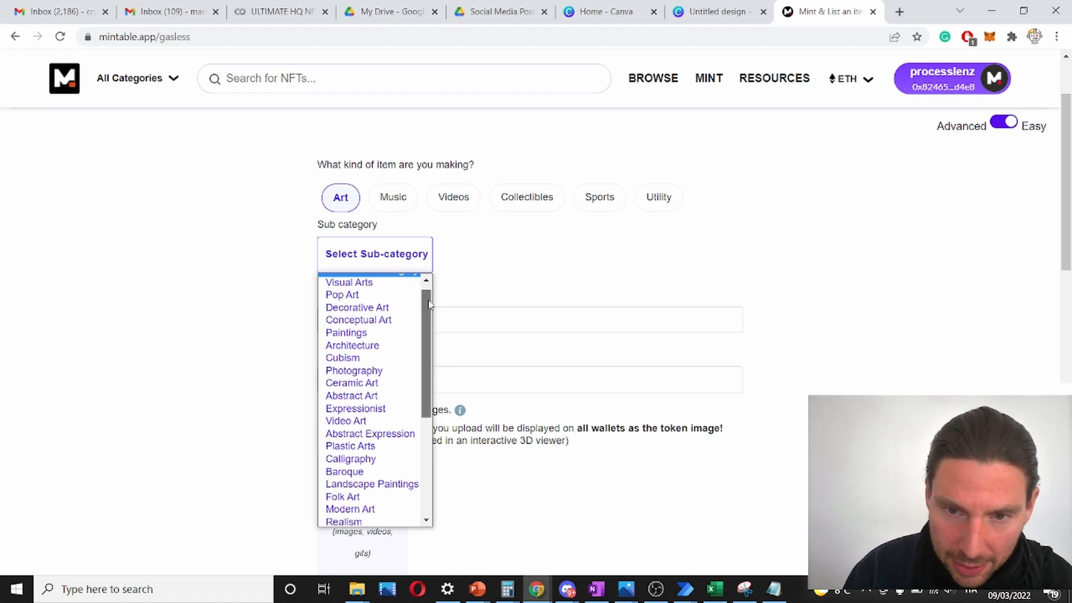
{"action": "left_click", "coordinate": [355, 408]}
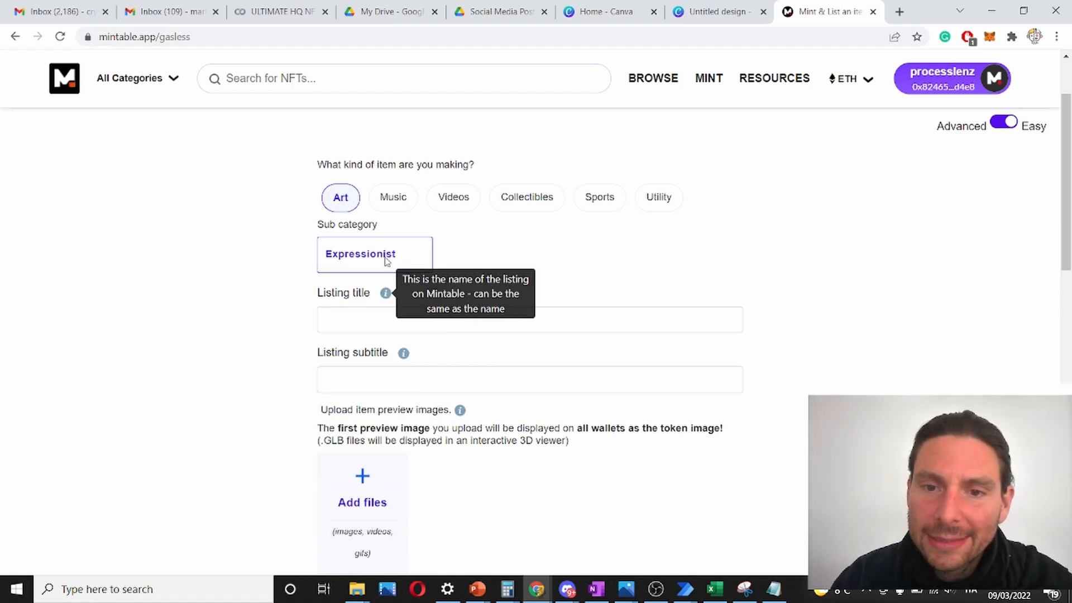
- Title the listing 'A green robot in a sea of people'
{"action": "left_click", "coordinate": [529, 319]}
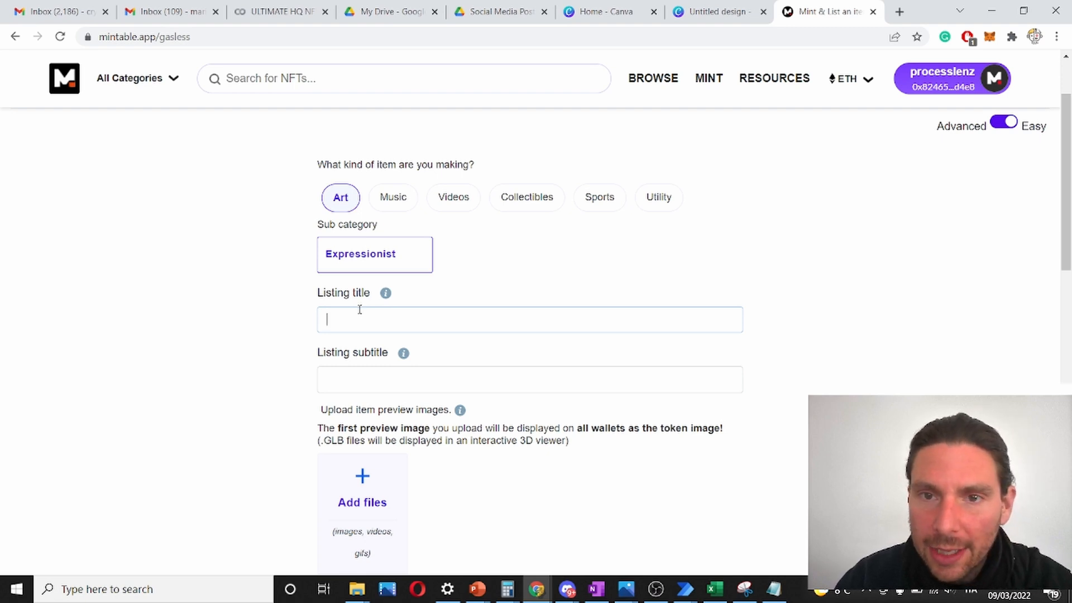
{"action": "type", "text": "A green"}
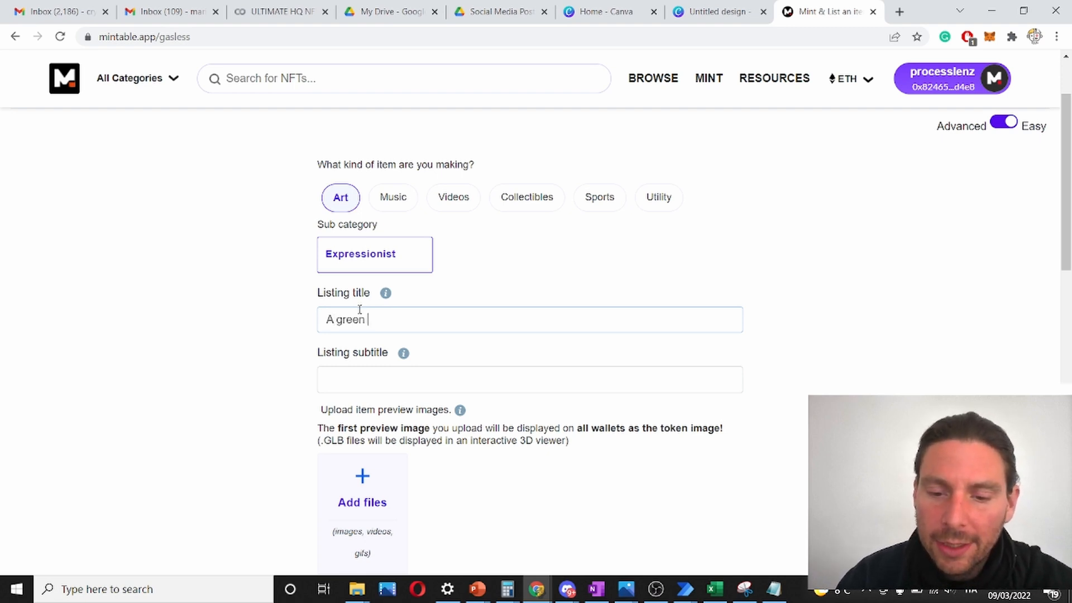
{"action": "type", "text": "robot in a sea of people"}
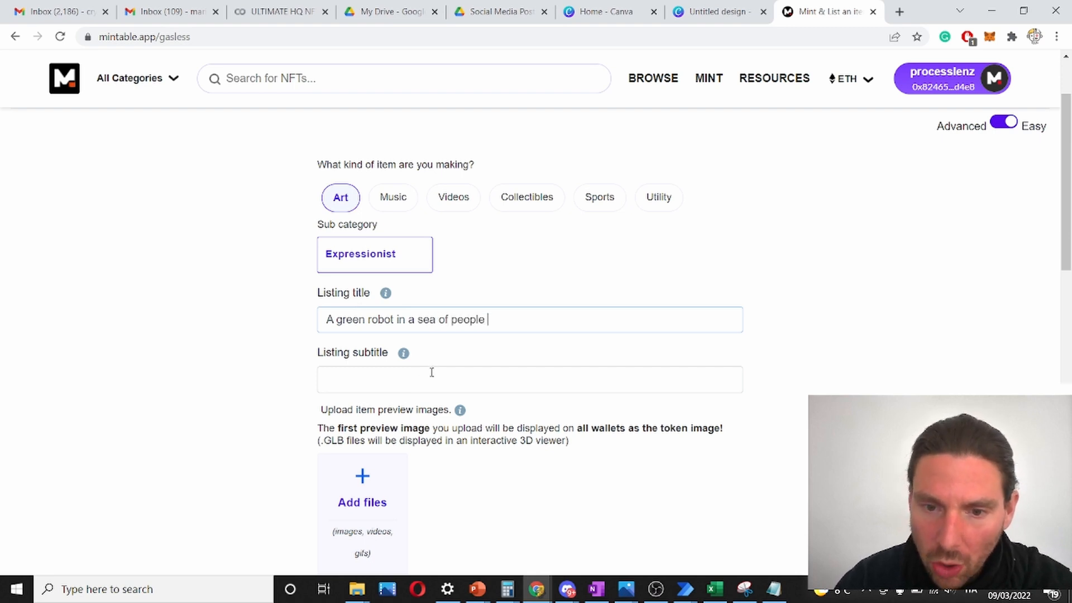
{"action": "scroll", "scroll_direction": "down", "scroll_amount": 3}
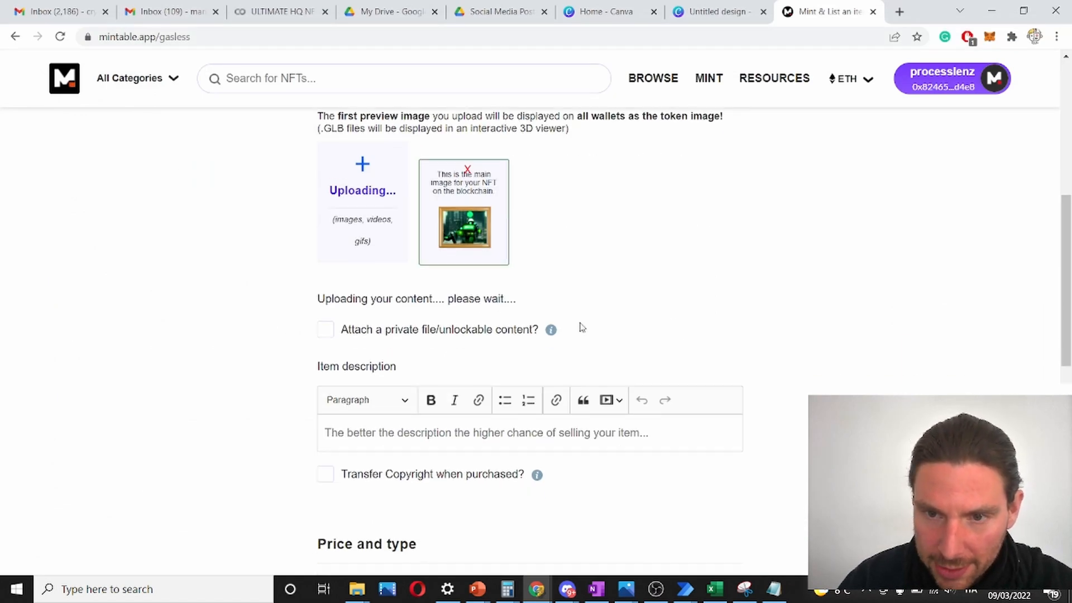
- Scroll through the form's description, copyright transfer and 0.0498 ETH fixed-price fields
{"action": "scroll", "scroll_direction": "down", "scroll_amount": 3}
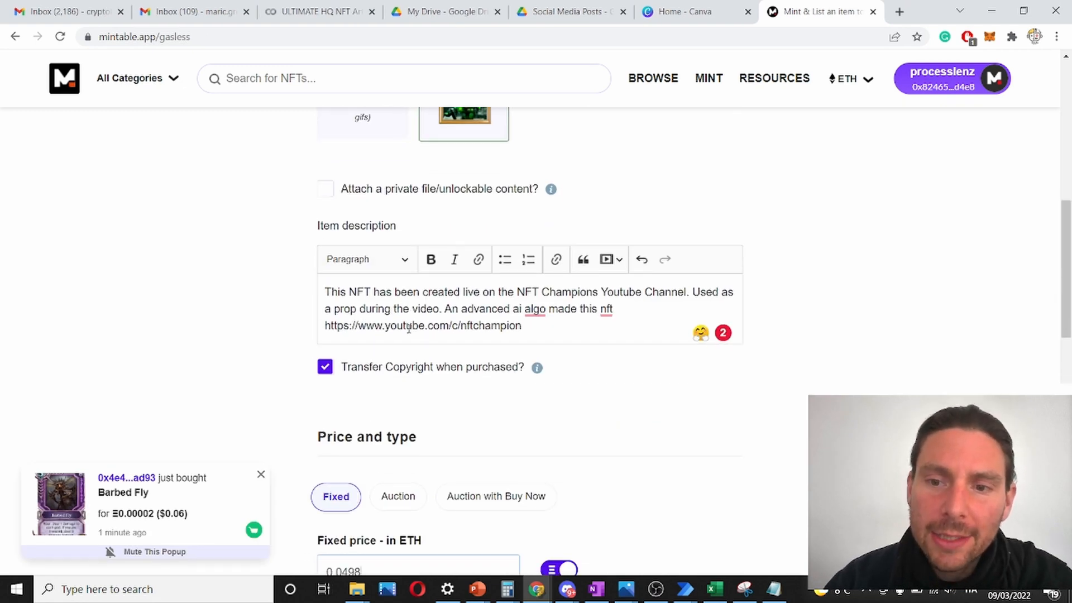
{"action": "scroll", "scroll_direction": "down", "scroll_amount": 3}
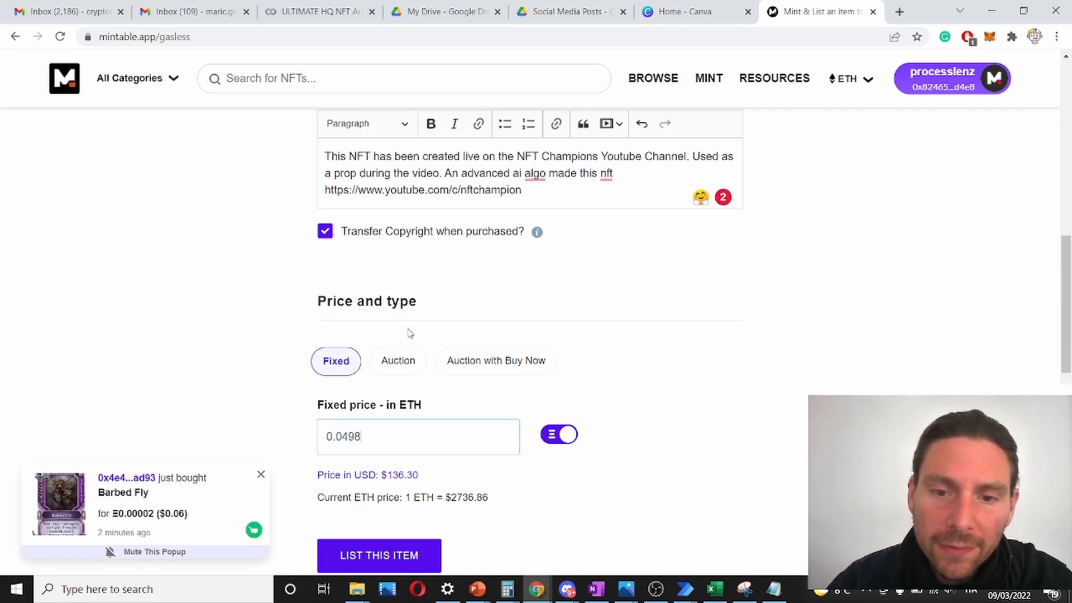
{"action": "scroll", "scroll_direction": "down", "scroll_amount": 3}
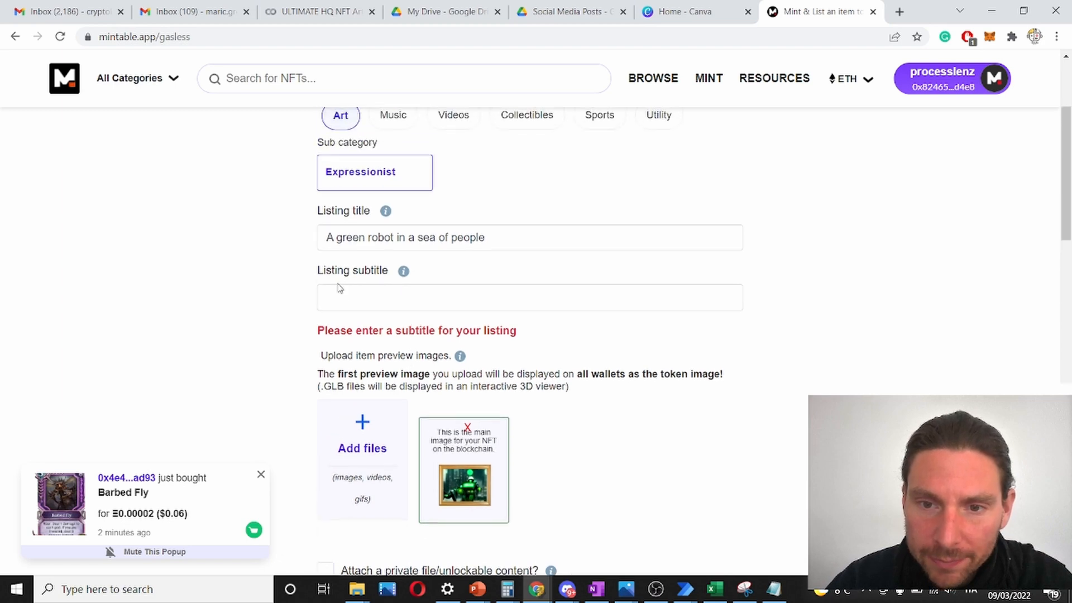
{"action": "scroll", "scroll_direction": "down", "scroll_amount": 3}
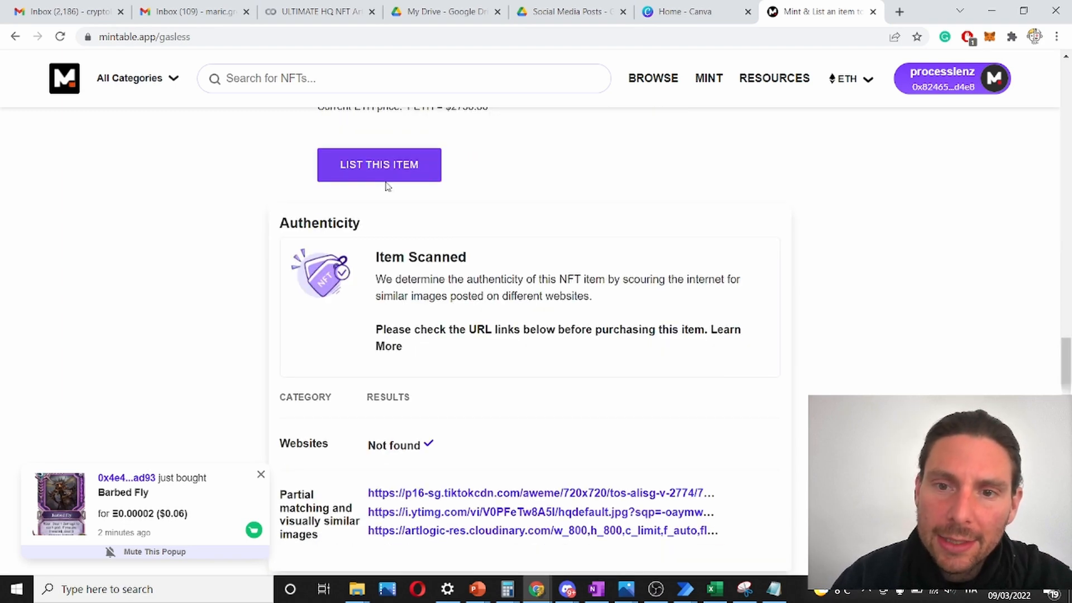
- List 'A green robot in a sea of people', confirm the transaction, and view its item page
{"action": "left_click", "coordinate": [378, 164]}
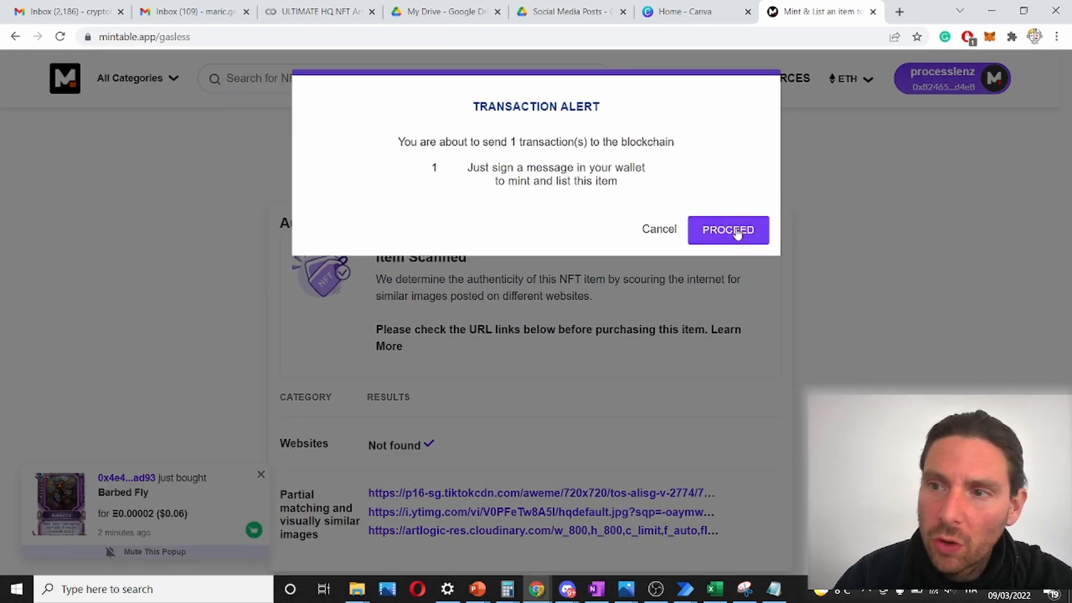
{"action": "left_click", "coordinate": [727, 229]}
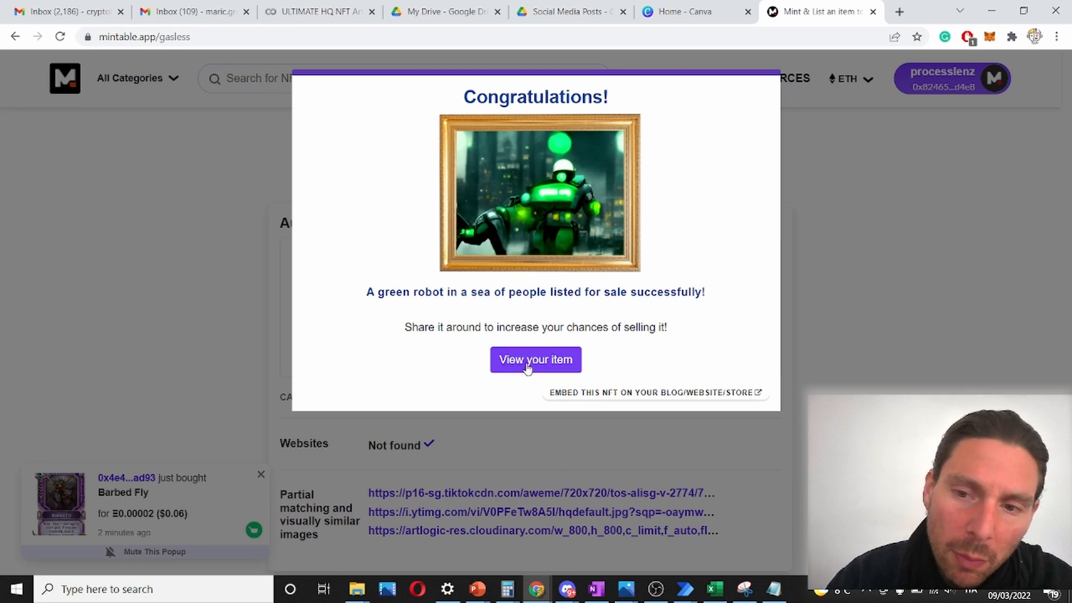
{"action": "left_click", "coordinate": [535, 359]}
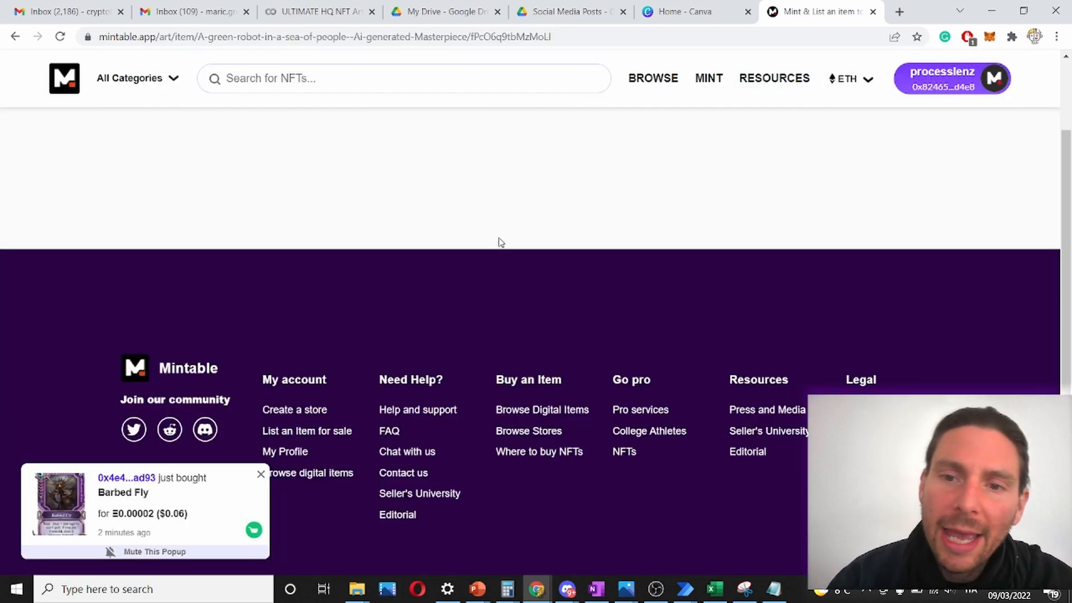